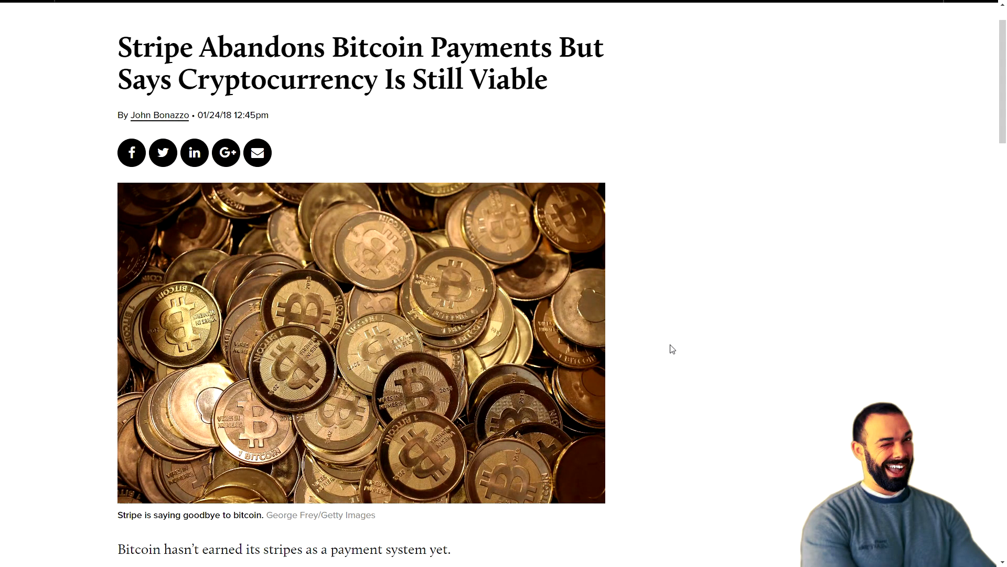
{"action": "mouse_move", "coordinate": [696, 376]}
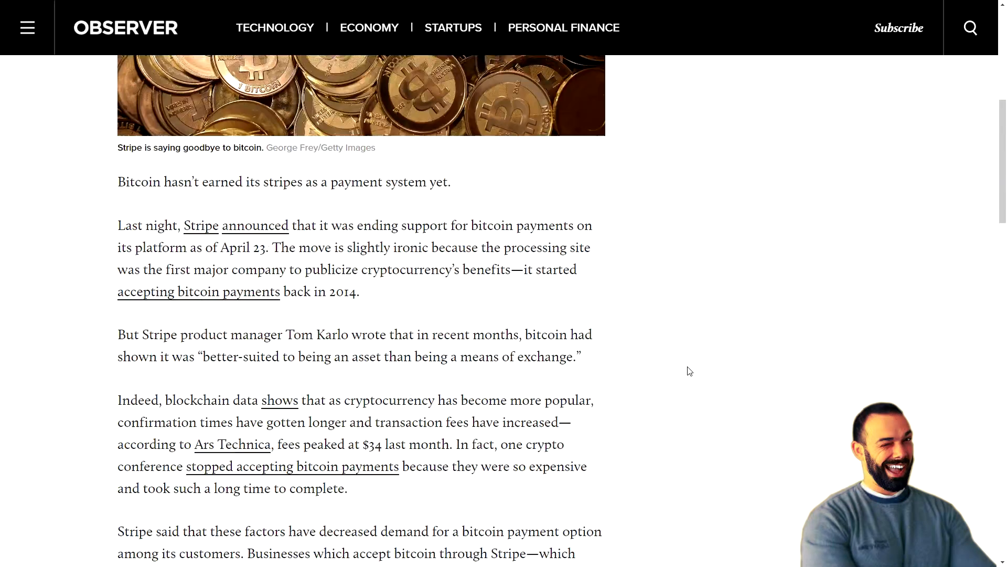
Scroll the TechCrunch article down to the Coinbase Commerce checkout example.
{"action": "scroll", "scroll_direction": "down", "scroll_amount": 3}
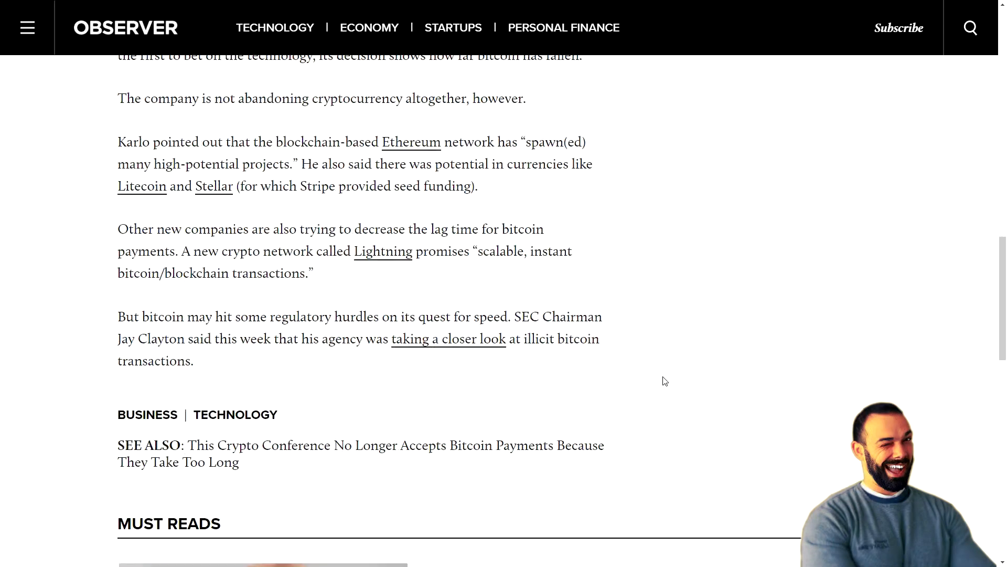
{"action": "scroll", "scroll_direction": "up", "scroll_amount": 3}
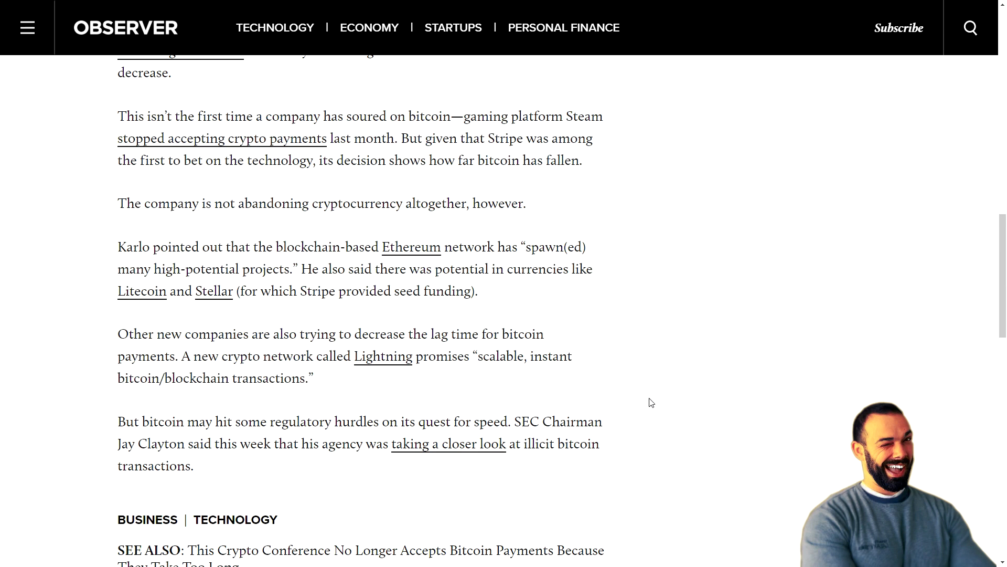
{"action": "mouse_move", "coordinate": [636, 386]}
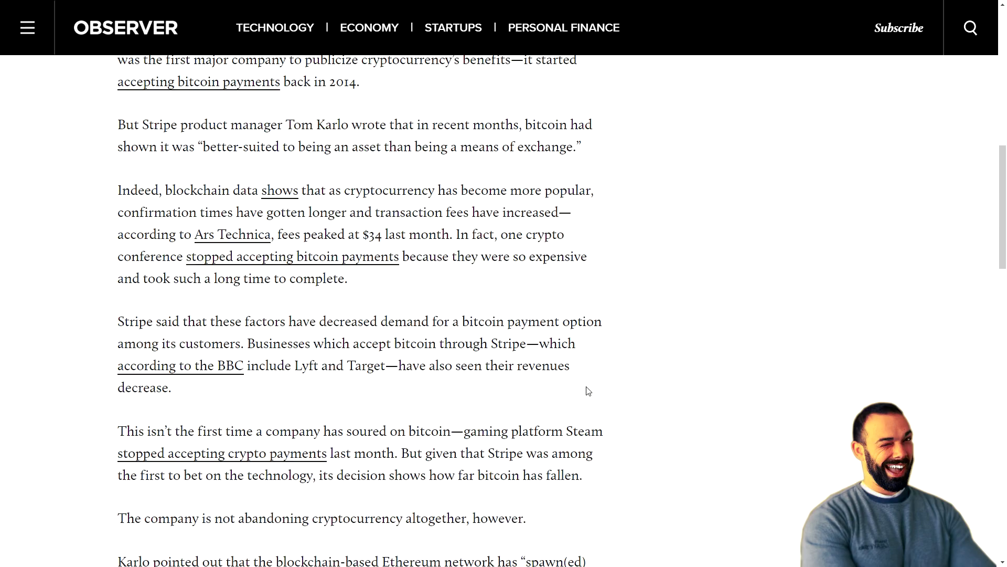
{"action": "scroll", "scroll_direction": "up", "scroll_amount": 3}
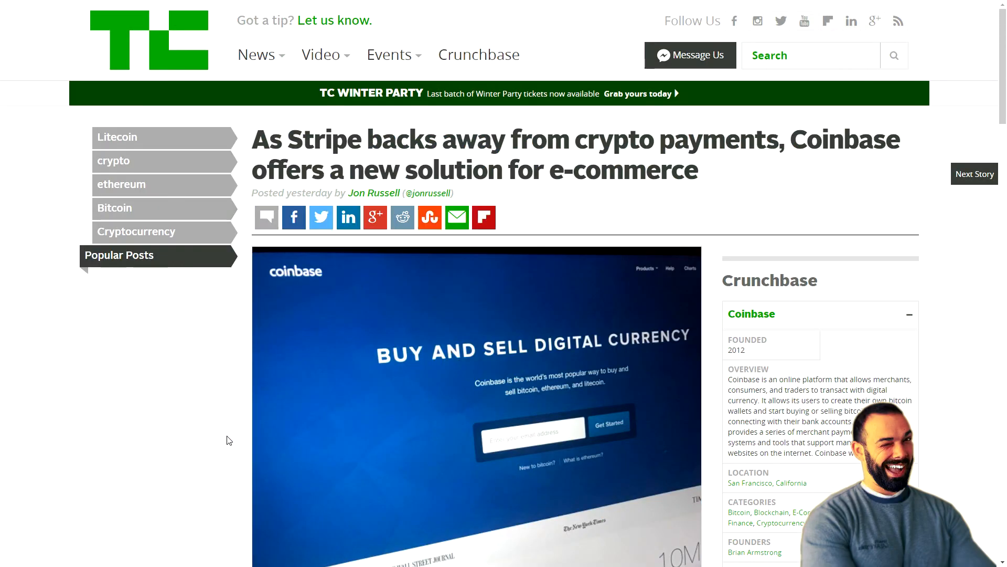
{"action": "scroll", "scroll_direction": "down", "scroll_amount": 3}
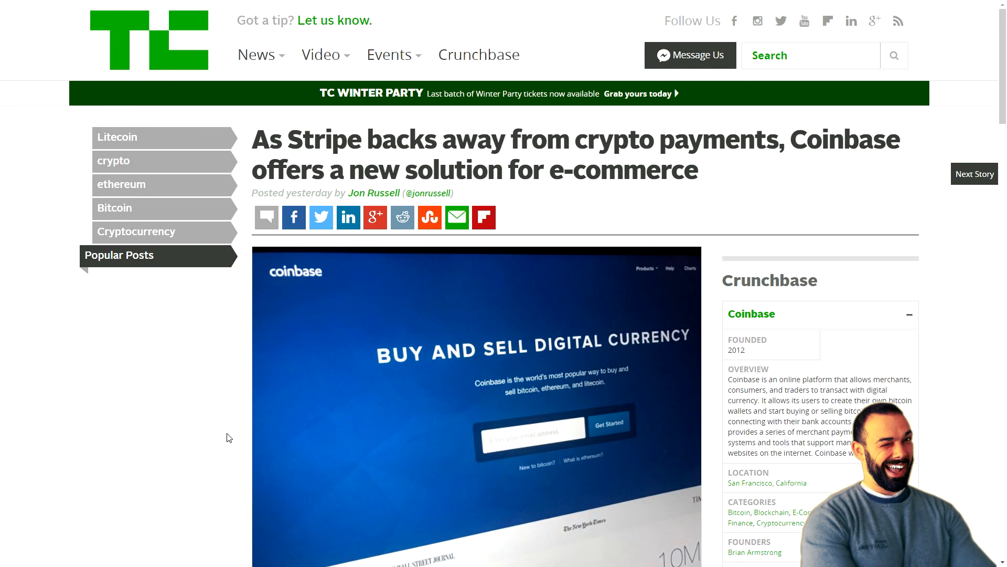
{"action": "scroll", "scroll_direction": "down", "scroll_amount": 3}
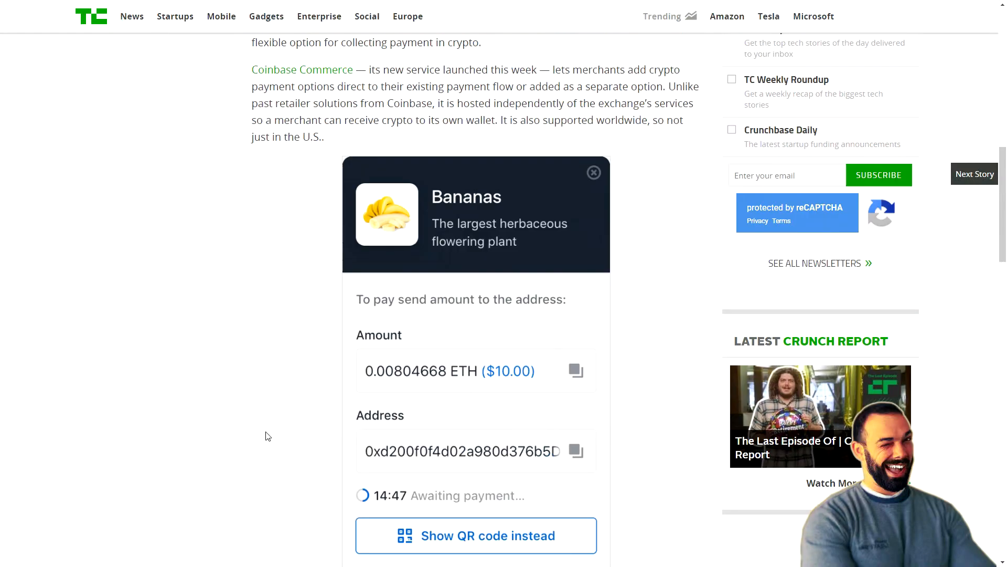
{"action": "scroll", "scroll_direction": "down", "scroll_amount": 3}
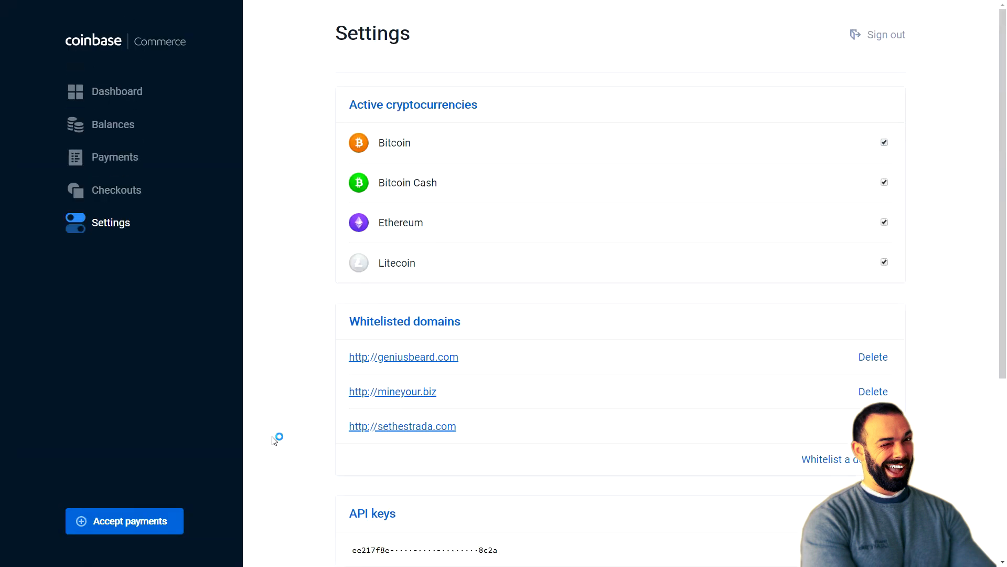
{"action": "mouse_move", "coordinate": [273, 440]}
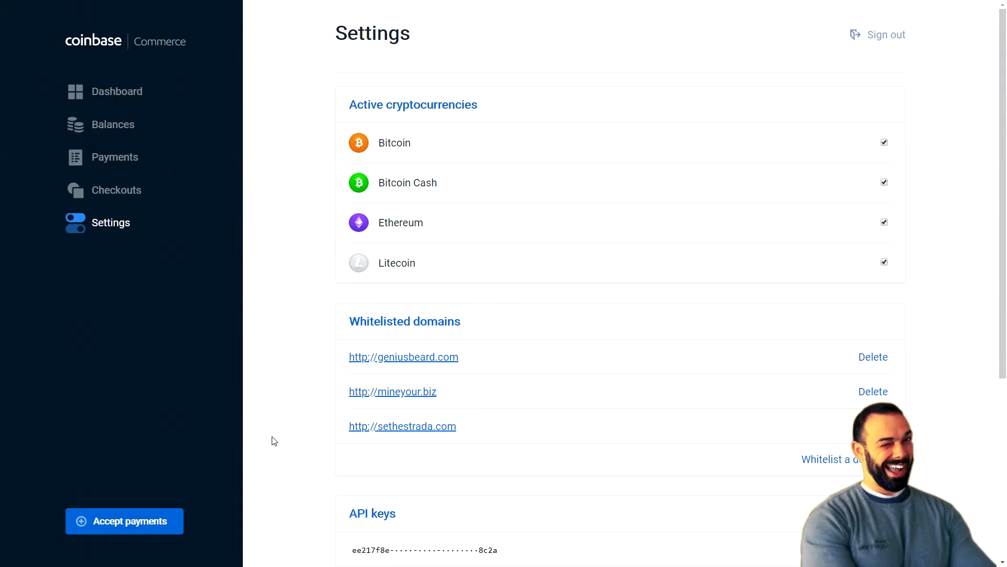
{"action": "mouse_move", "coordinate": [887, 153]}
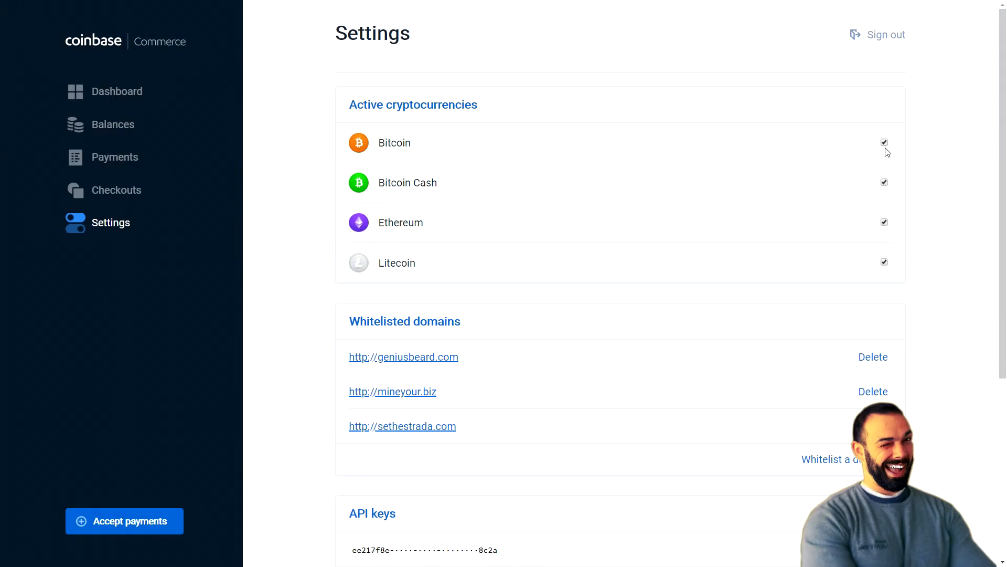
{"action": "mouse_move", "coordinate": [879, 253]}
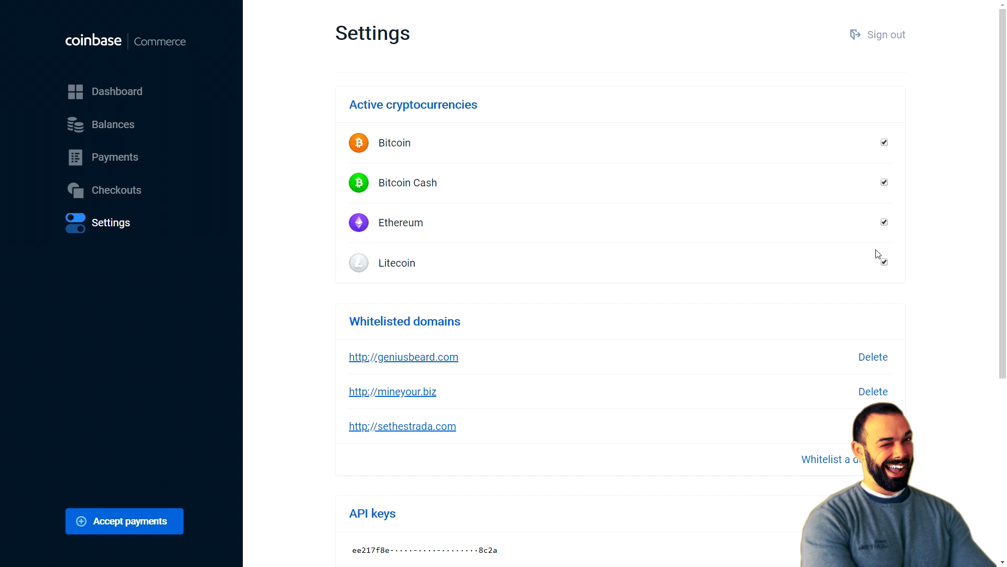
{"action": "mouse_move", "coordinate": [882, 155]}
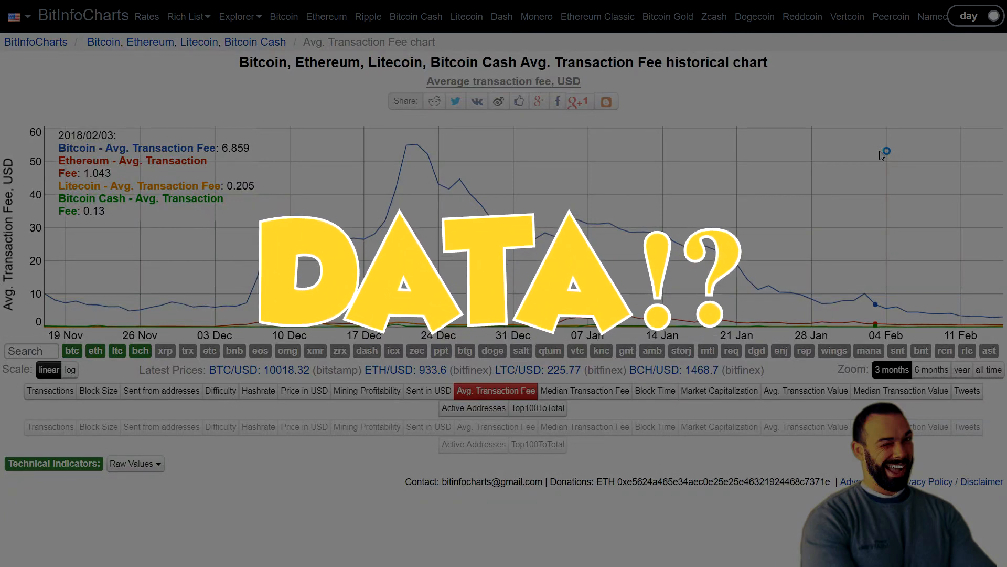
Widen the Avg. Transaction Fee chart to the 6-month range.
{"action": "left_click", "coordinate": [932, 369]}
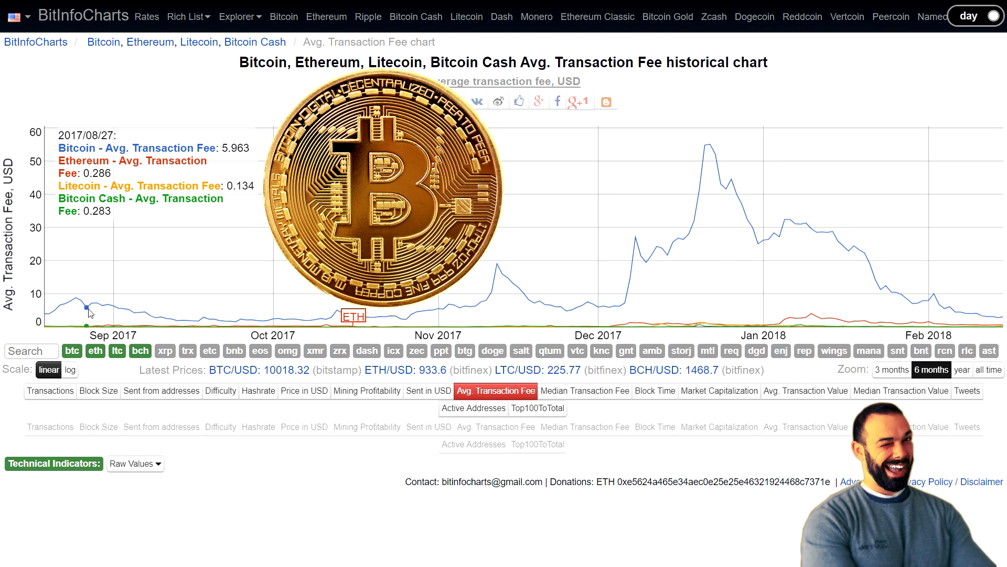
{"action": "mouse_move", "coordinate": [76, 296]}
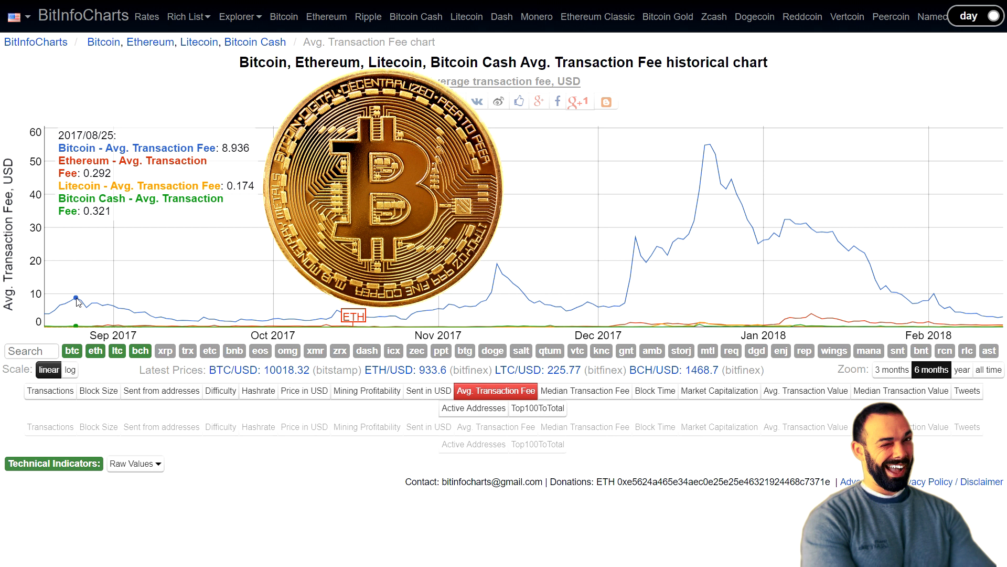
{"action": "mouse_move", "coordinate": [342, 324]}
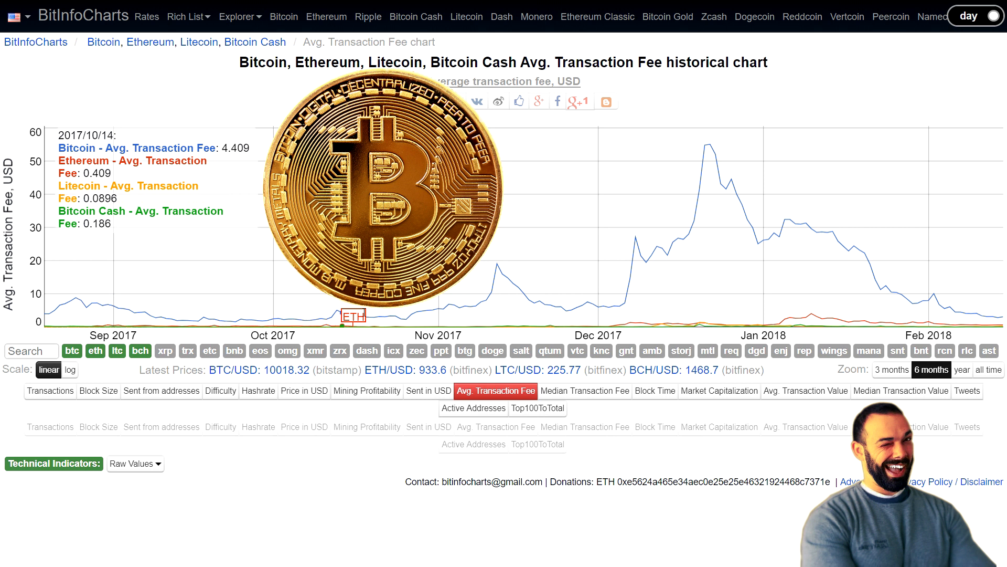
{"action": "mouse_move", "coordinate": [507, 275]}
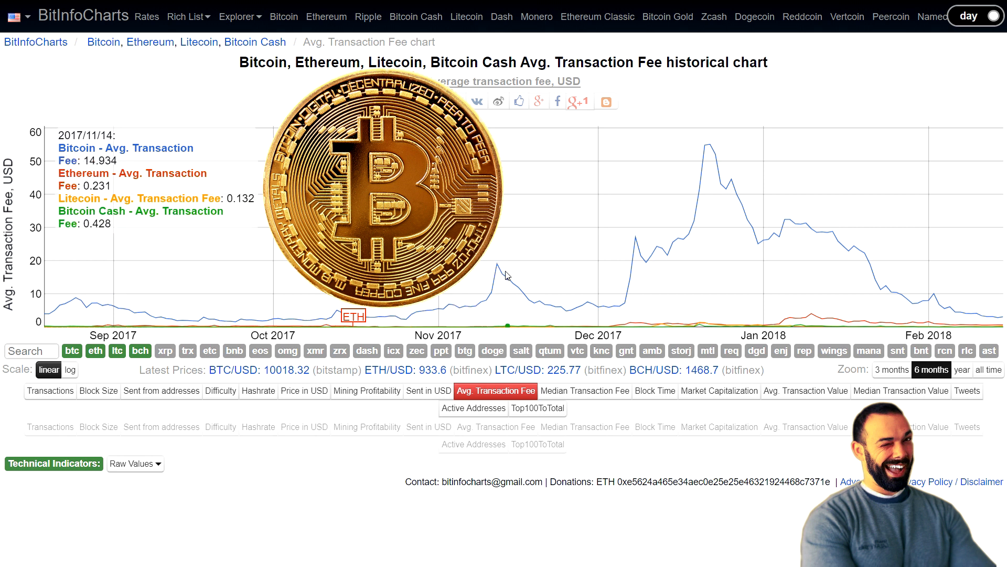
{"action": "mouse_move", "coordinate": [642, 244]}
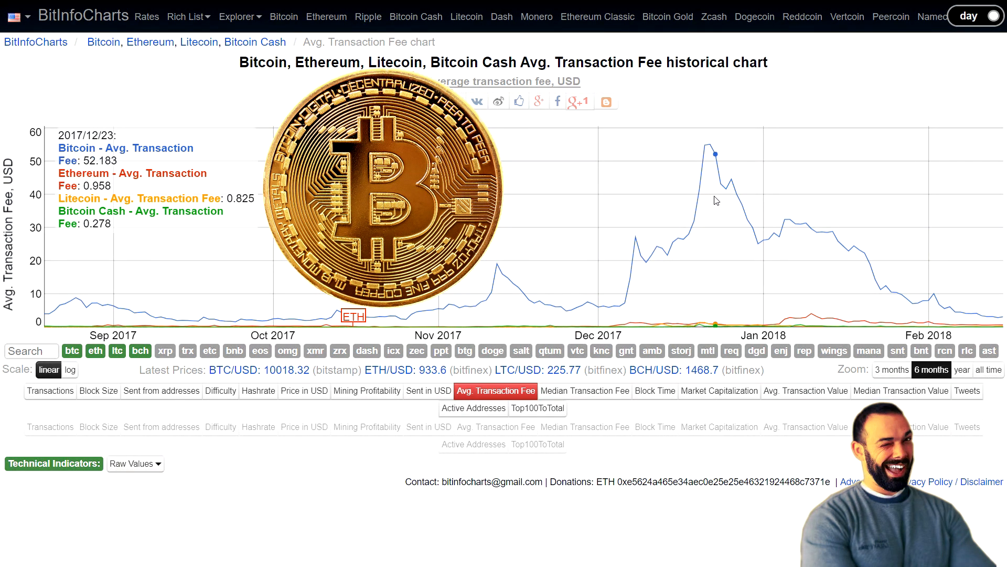
{"action": "mouse_move", "coordinate": [757, 239]}
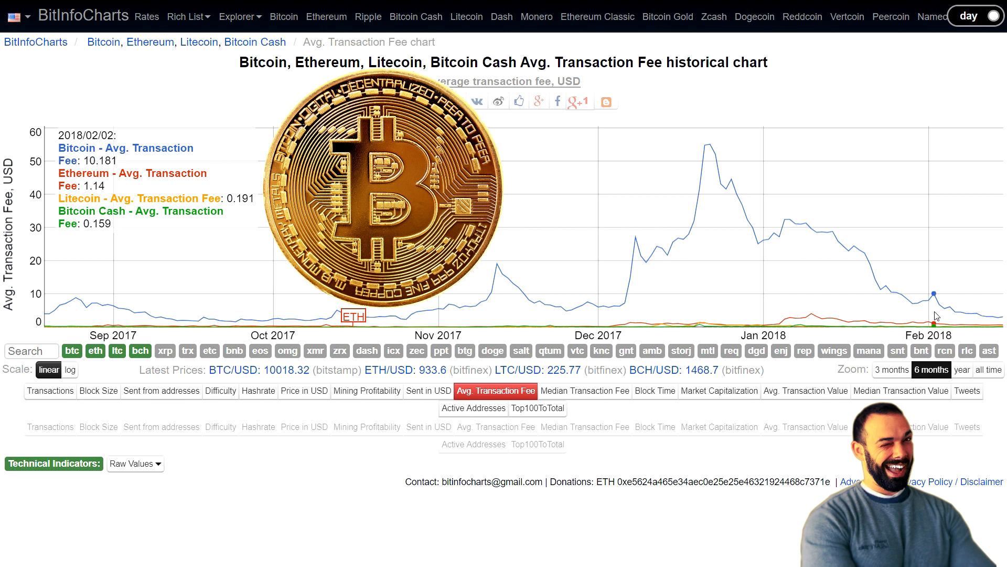
{"action": "mouse_move", "coordinate": [938, 314]}
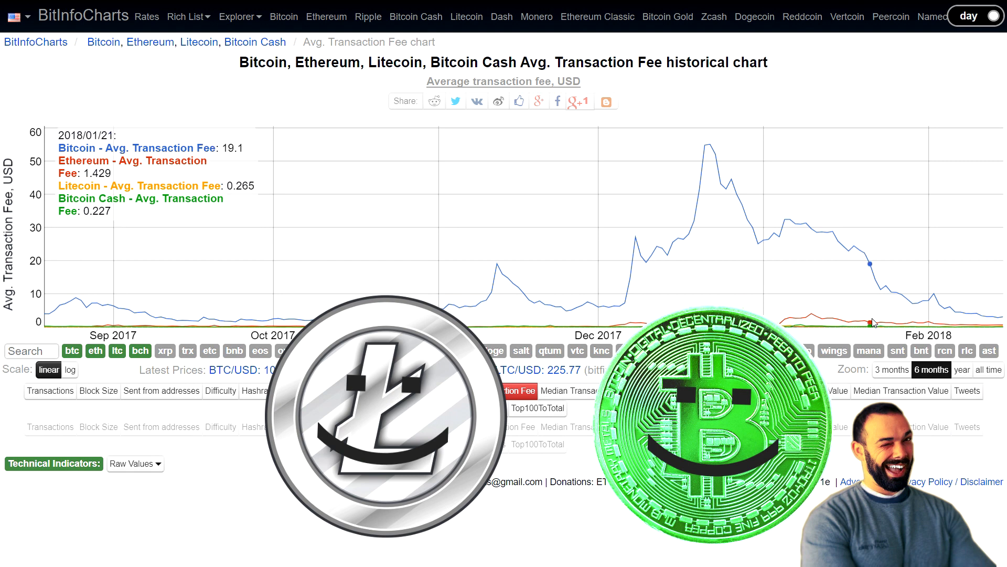
{"action": "mouse_move", "coordinate": [948, 323]}
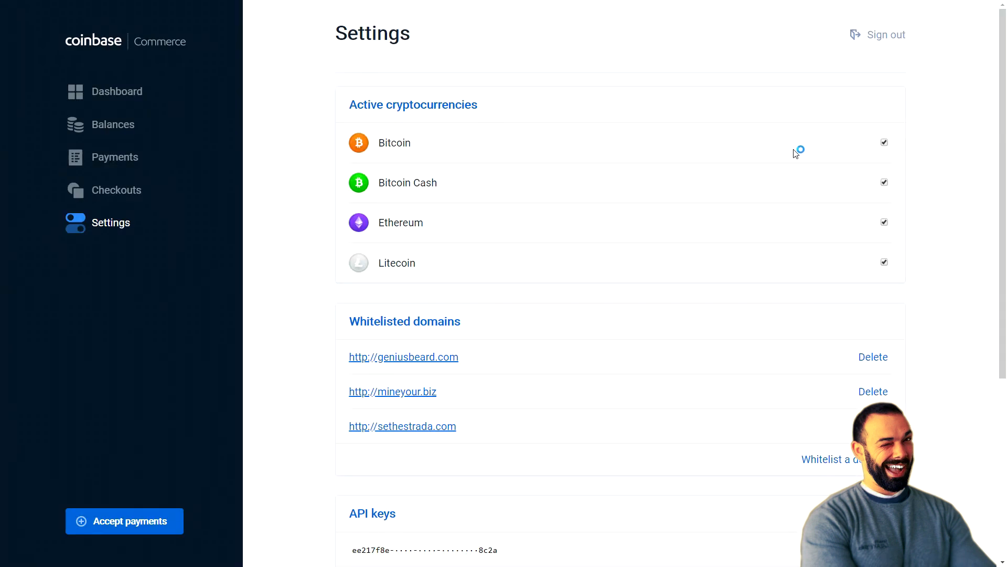
{"action": "mouse_move", "coordinate": [559, 196]}
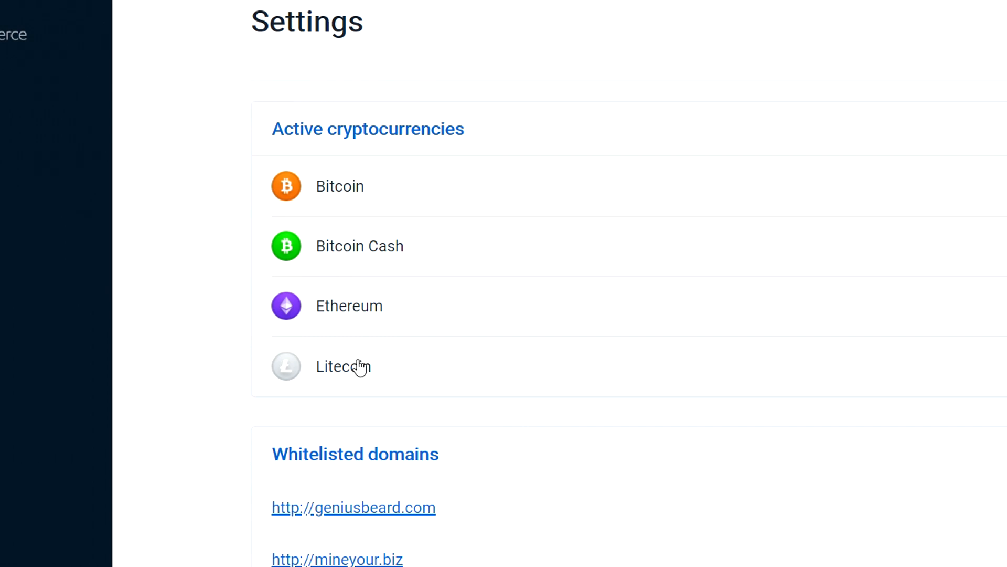
{"action": "mouse_move", "coordinate": [398, 207]}
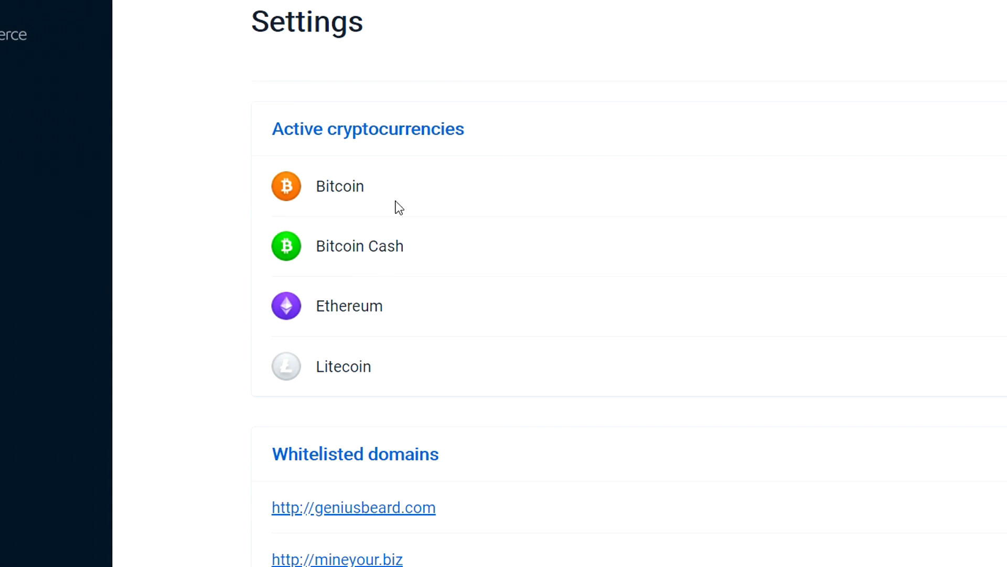
{"action": "mouse_move", "coordinate": [344, 253]}
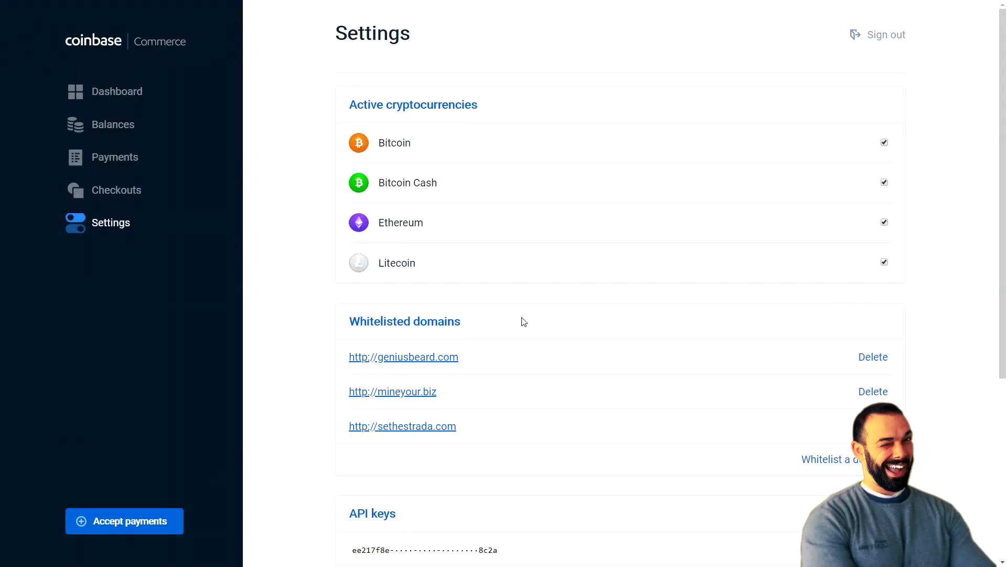
{"action": "mouse_move", "coordinate": [791, 428]}
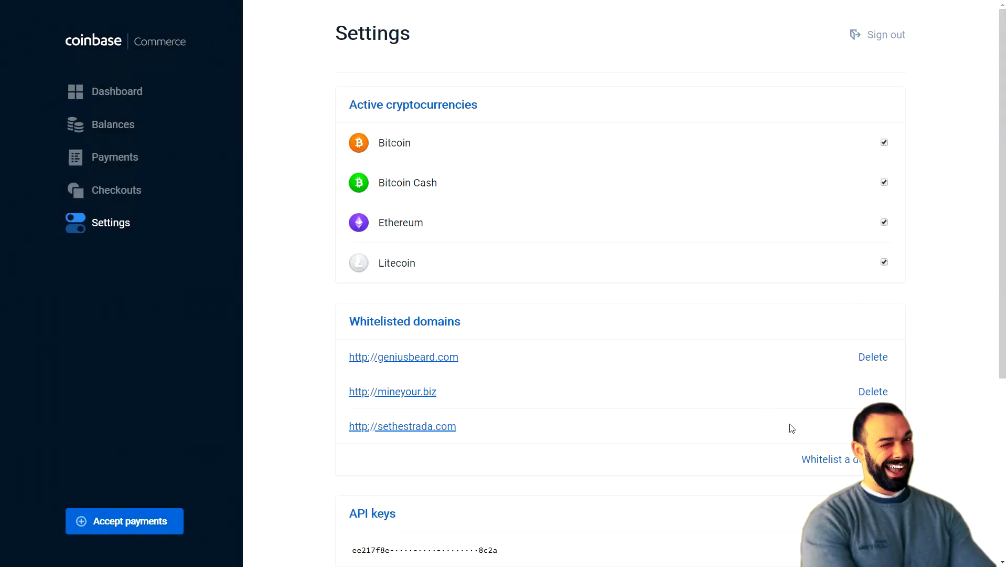
{"action": "mouse_move", "coordinate": [782, 424]}
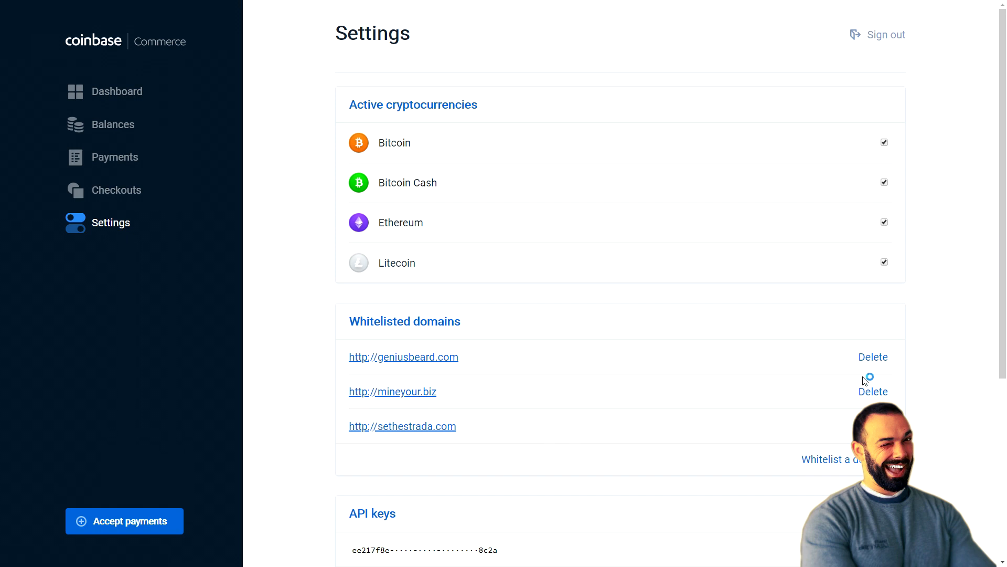
{"action": "scroll", "scroll_direction": "down", "scroll_amount": 3}
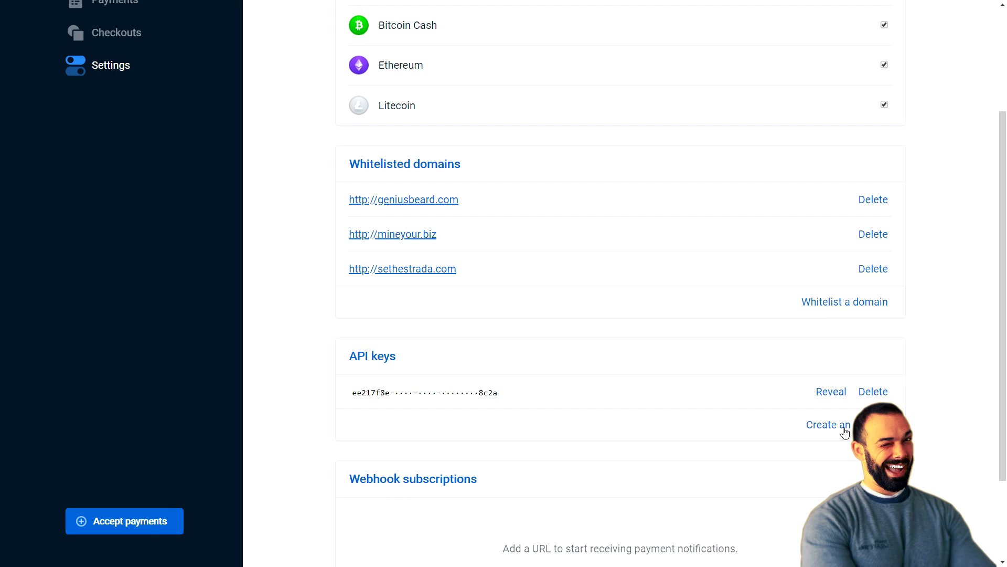
{"action": "scroll", "scroll_direction": "down", "scroll_amount": 3}
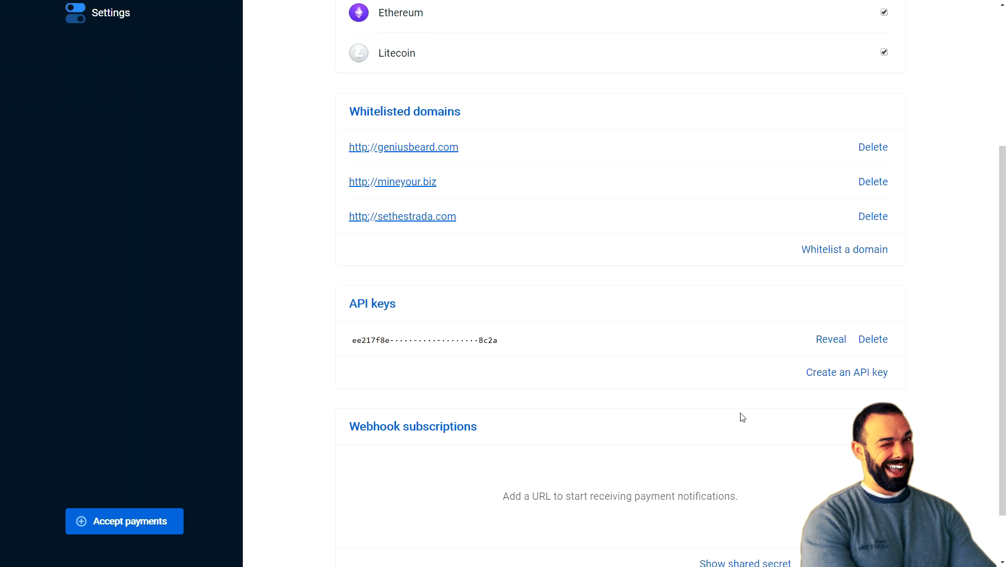
{"action": "mouse_move", "coordinate": [395, 400]}
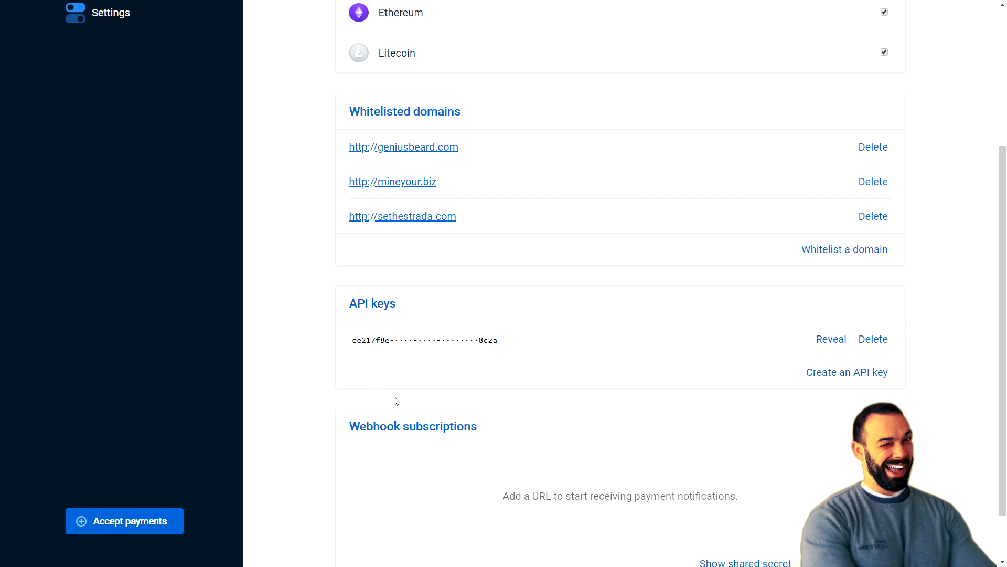
{"action": "scroll", "scroll_direction": "up", "scroll_amount": 3}
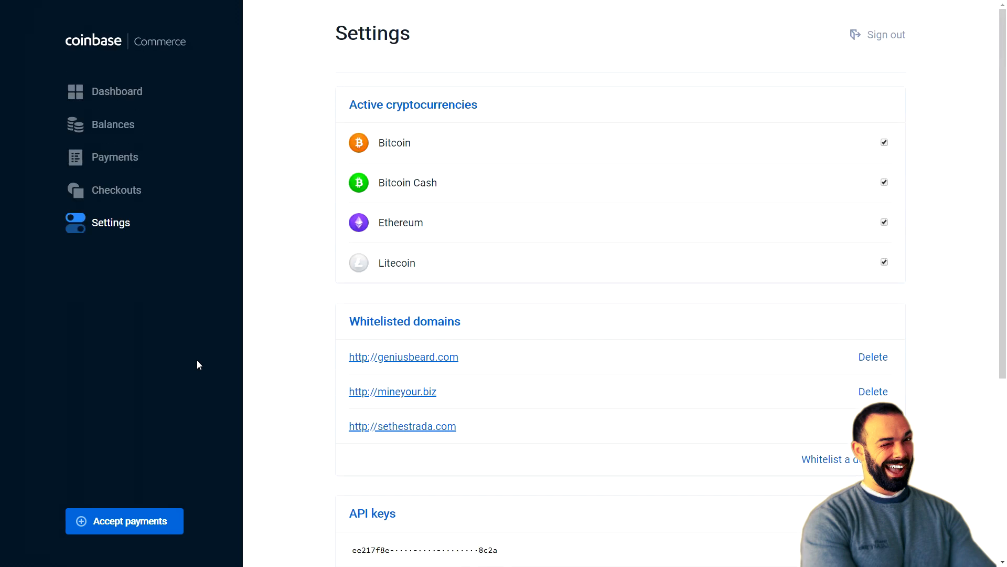
{"action": "mouse_move", "coordinate": [321, 385]}
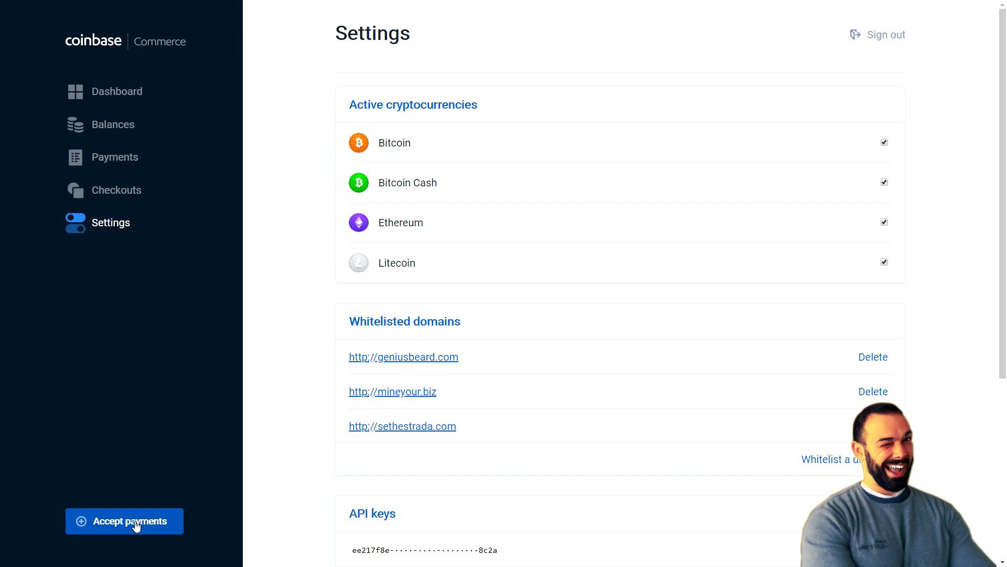
{"action": "left_click", "coordinate": [124, 522]}
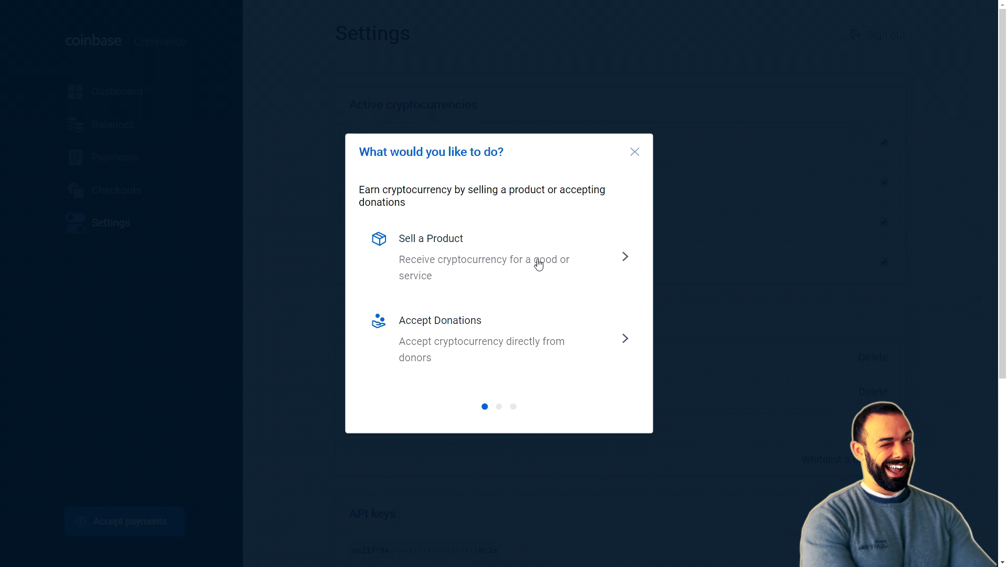
{"action": "left_click", "coordinate": [430, 256]}
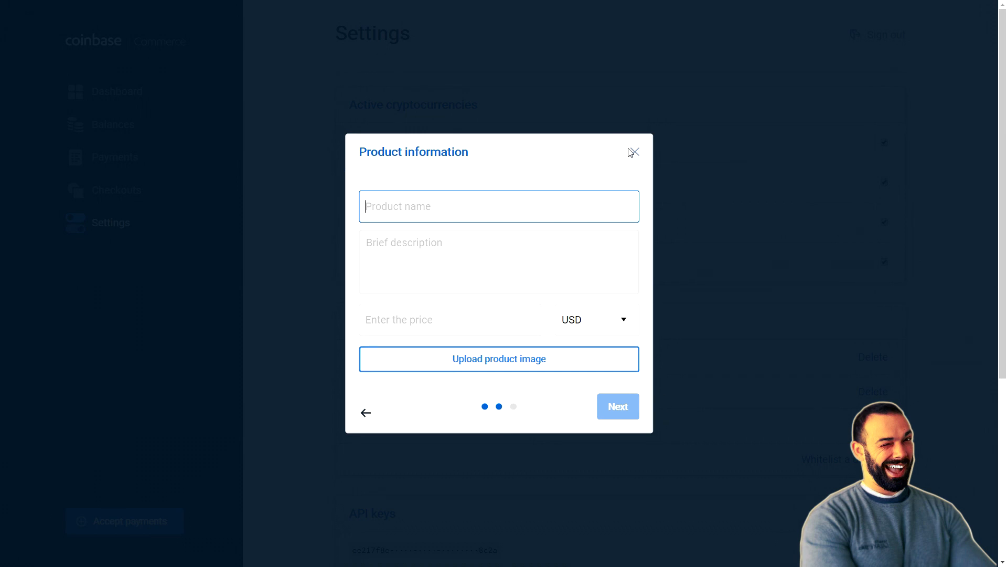
{"action": "left_click", "coordinate": [633, 152]}
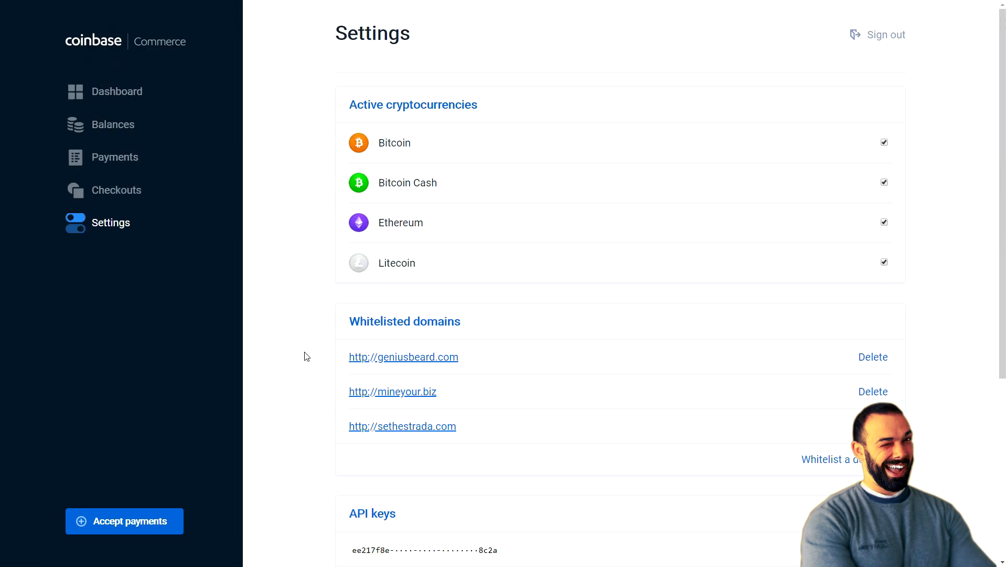
Review Coinbase Commerce's Checkouts list and empty Payments list, then the Shopify admin.
{"action": "left_click", "coordinate": [117, 190]}
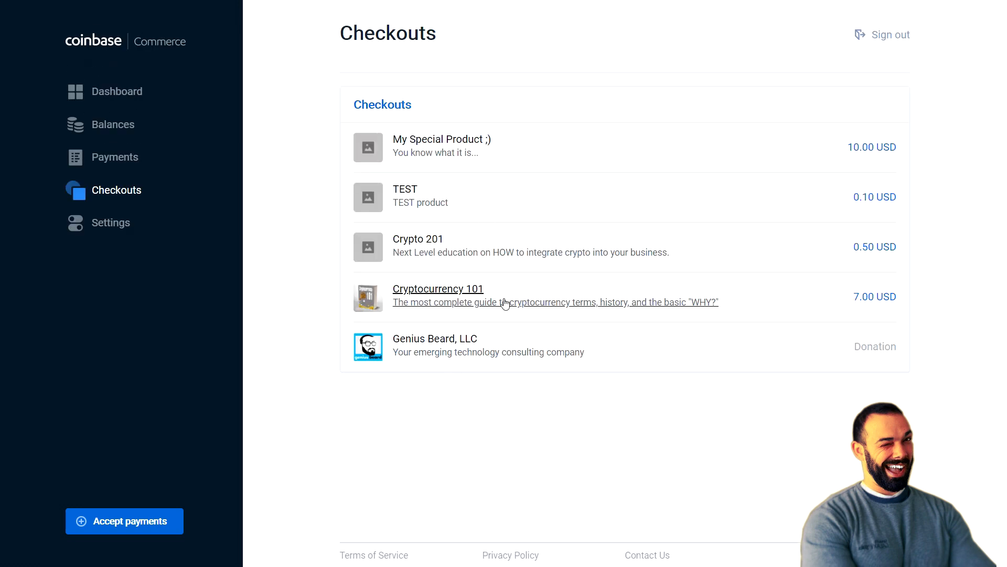
{"action": "mouse_move", "coordinate": [635, 318]}
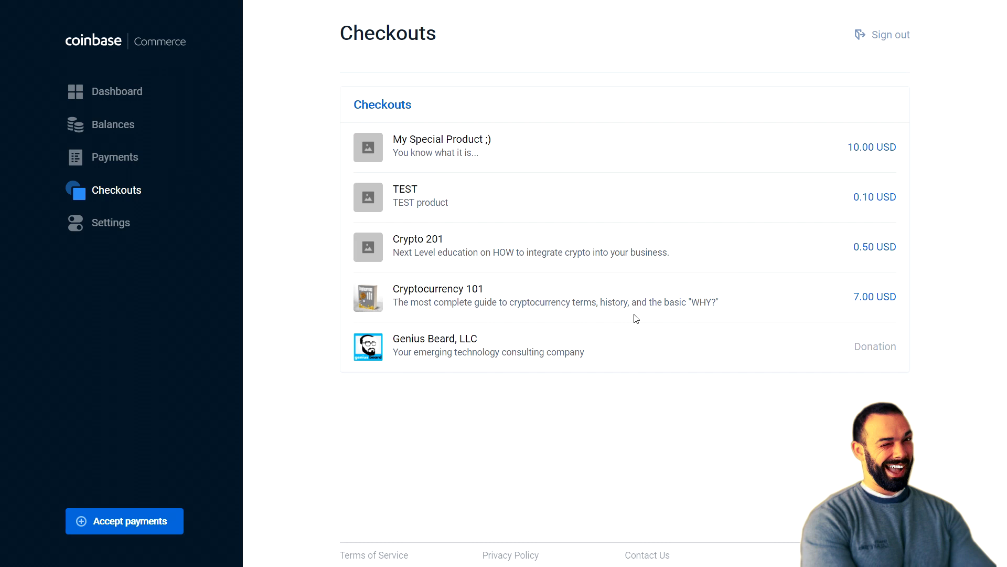
{"action": "mouse_move", "coordinate": [521, 438]}
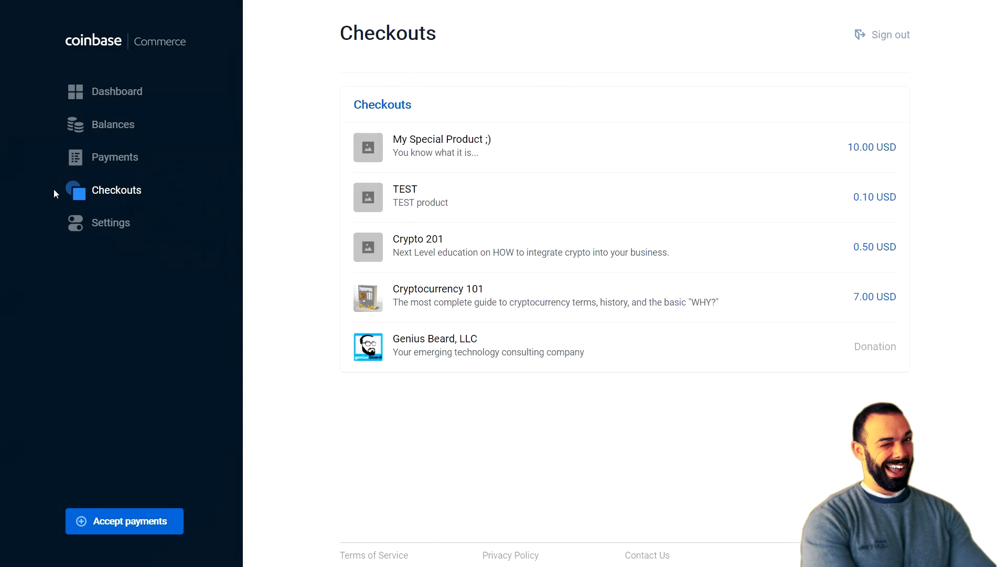
{"action": "left_click", "coordinate": [115, 156]}
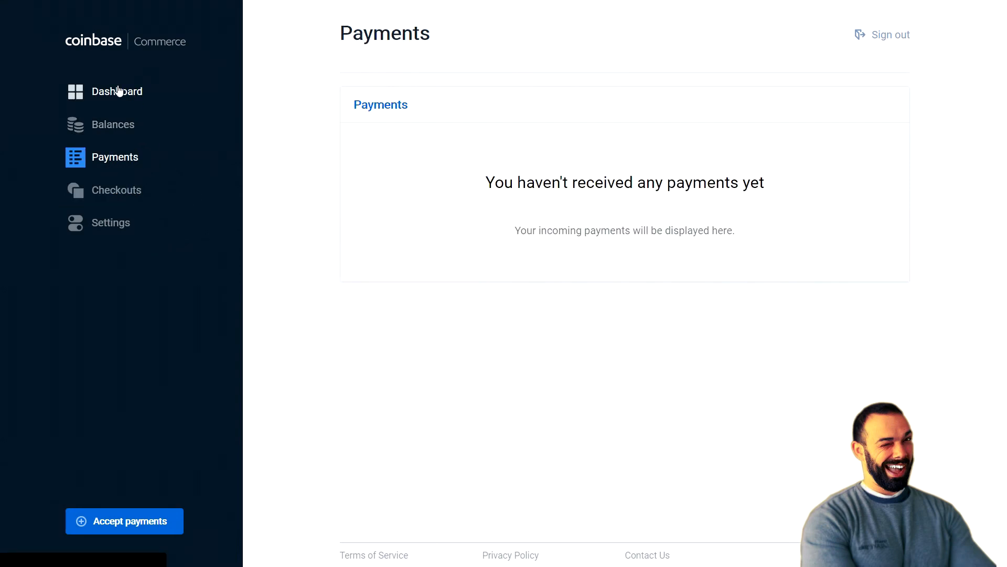
{"action": "left_click", "coordinate": [116, 91]}
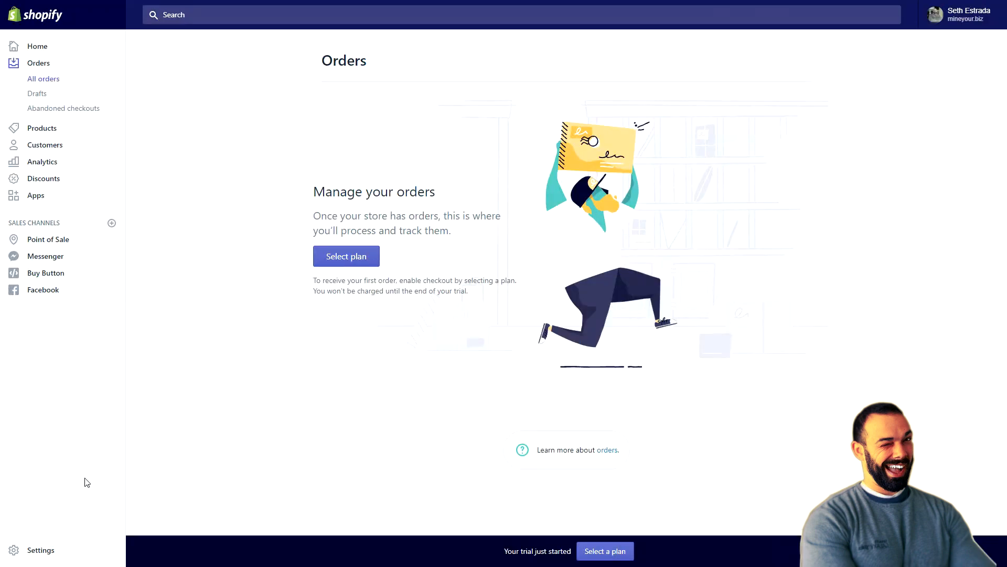
{"action": "mouse_move", "coordinate": [77, 480]}
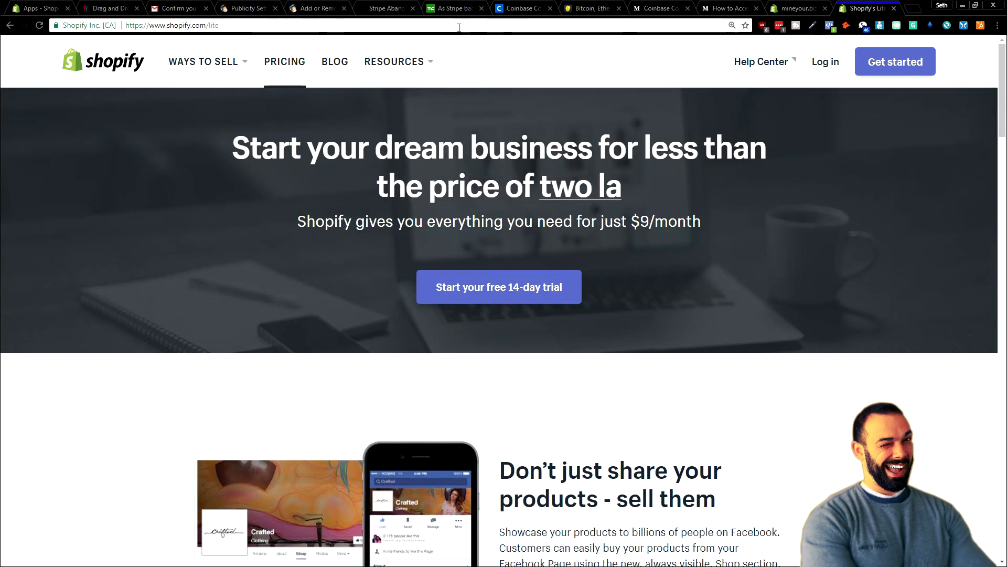
Scroll the Shopify Lite page down to the $9 Lite versus $29 Basic plan comparison.
{"action": "scroll", "scroll_direction": "down", "scroll_amount": 3}
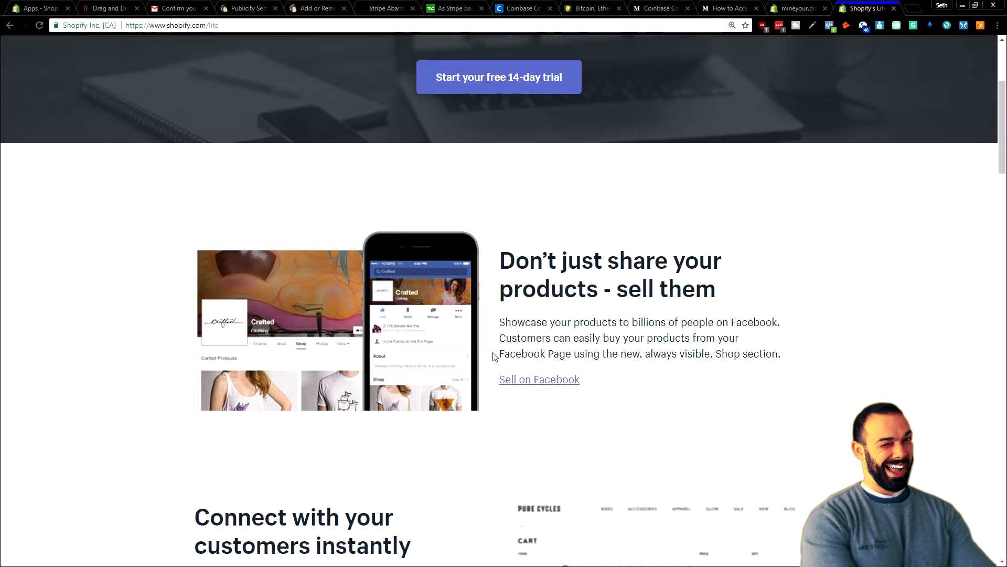
{"action": "scroll", "scroll_direction": "down", "scroll_amount": 3}
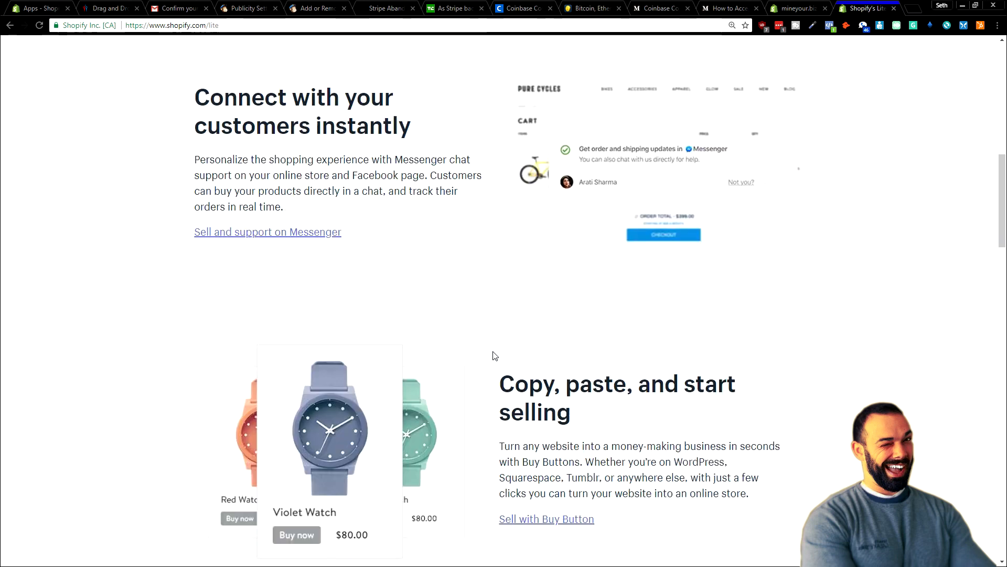
{"action": "scroll", "scroll_direction": "down", "scroll_amount": 3}
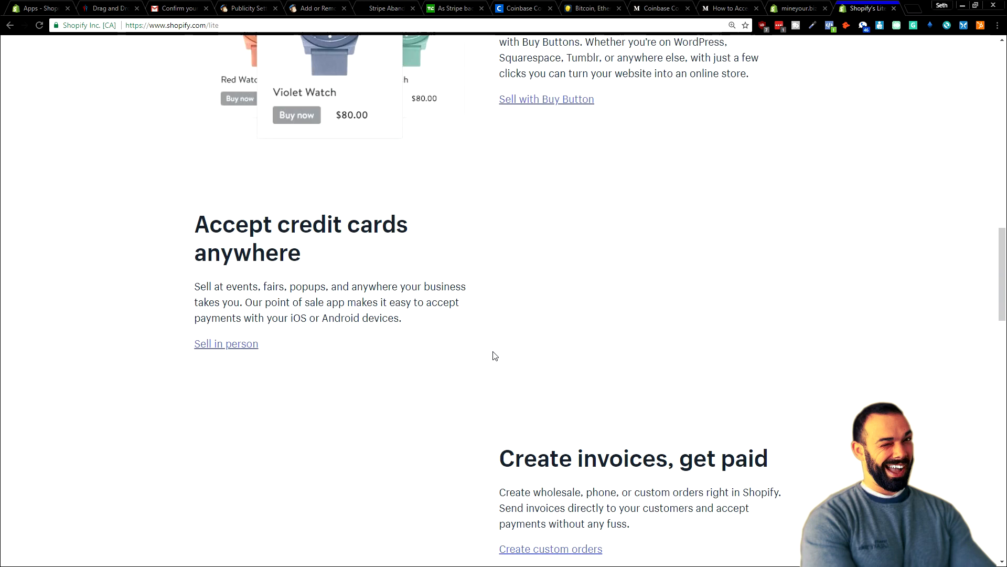
{"action": "scroll", "scroll_direction": "down", "scroll_amount": 3}
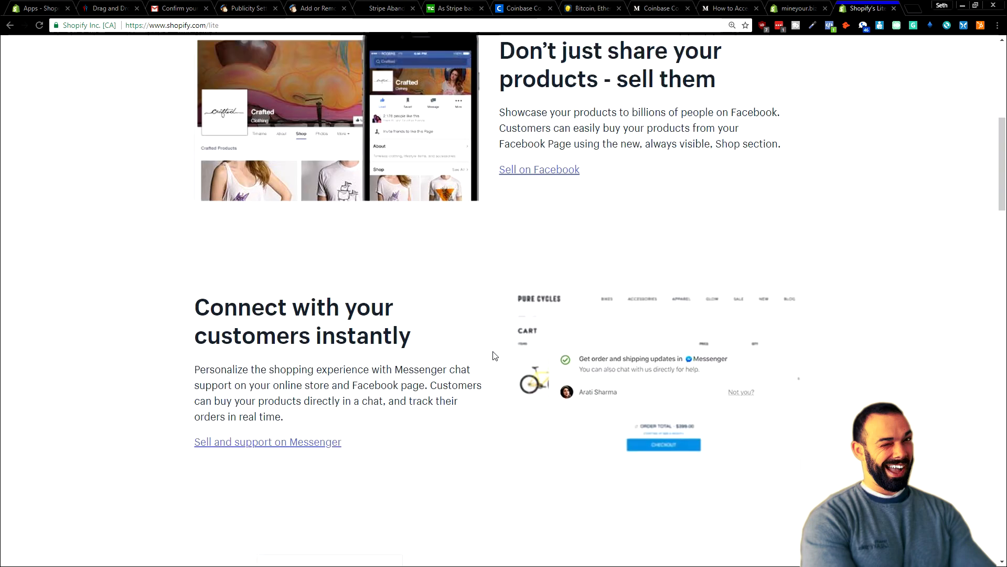
{"action": "scroll", "scroll_direction": "down", "scroll_amount": 3}
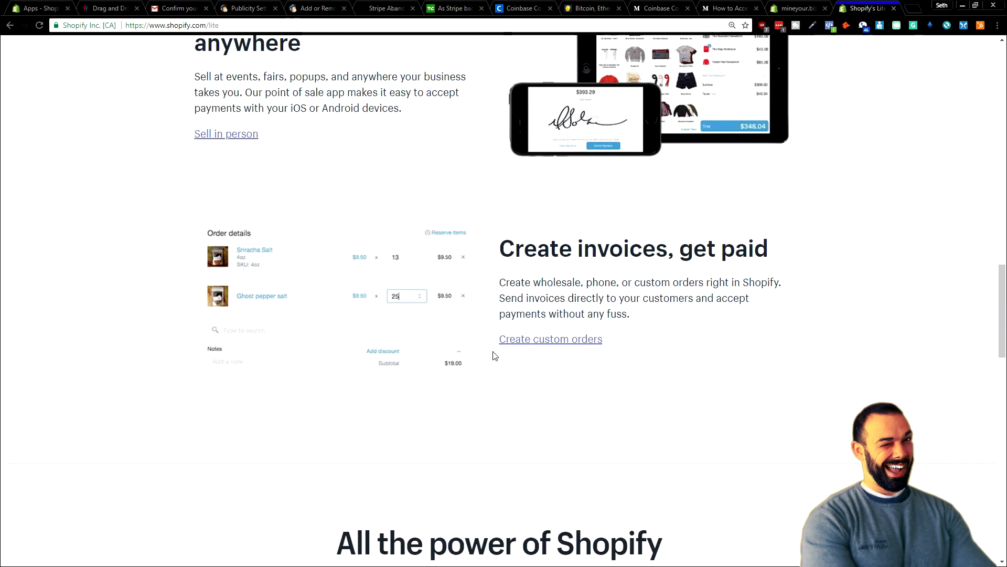
{"action": "scroll", "scroll_direction": "down", "scroll_amount": 3}
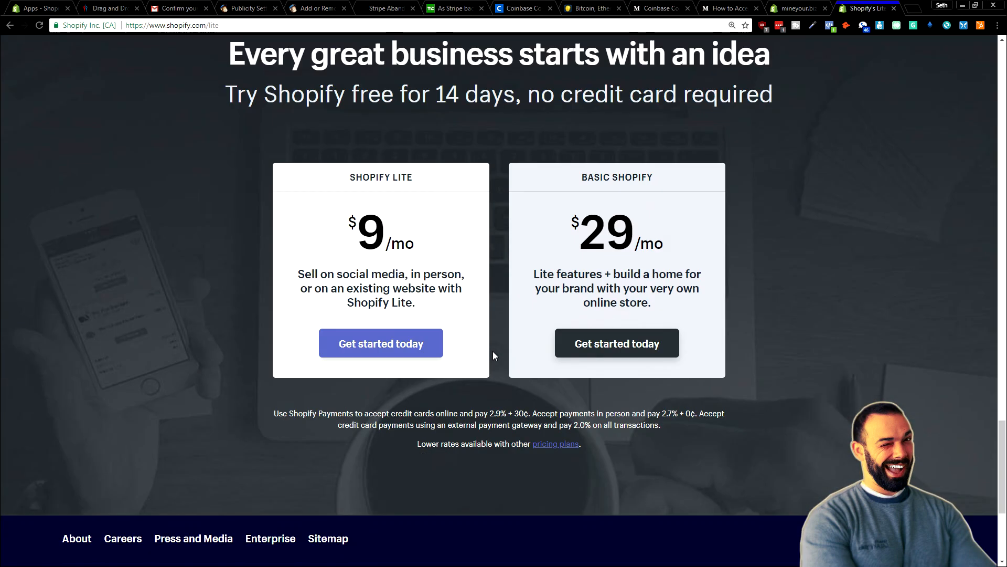
{"action": "mouse_move", "coordinate": [479, 405]}
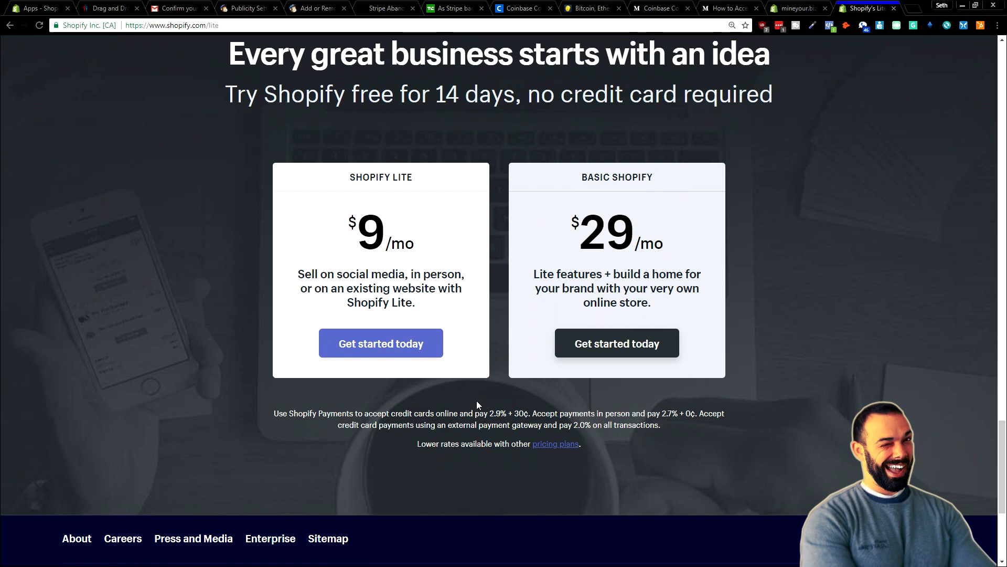
{"action": "mouse_move", "coordinate": [483, 405]}
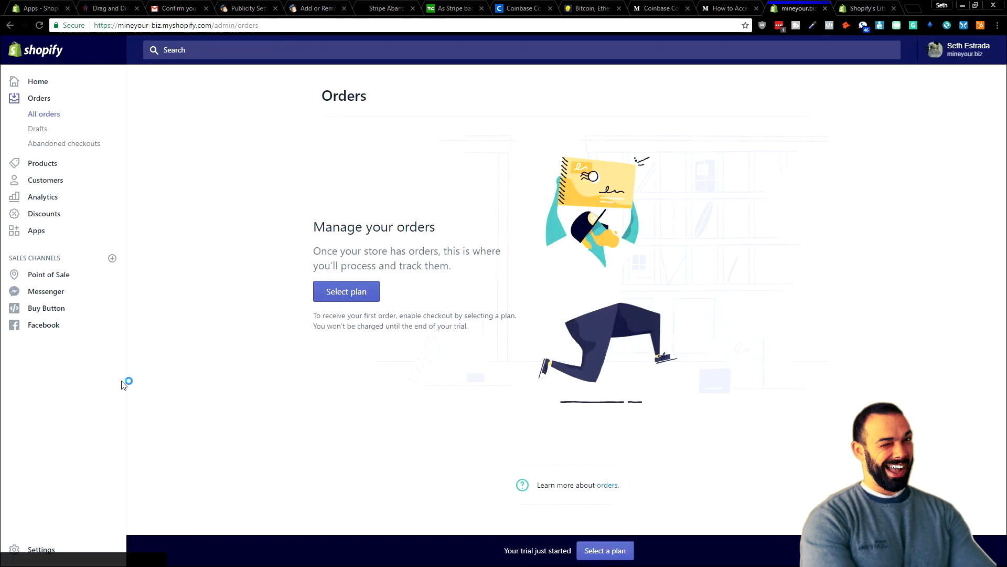
{"action": "mouse_move", "coordinate": [333, 480]}
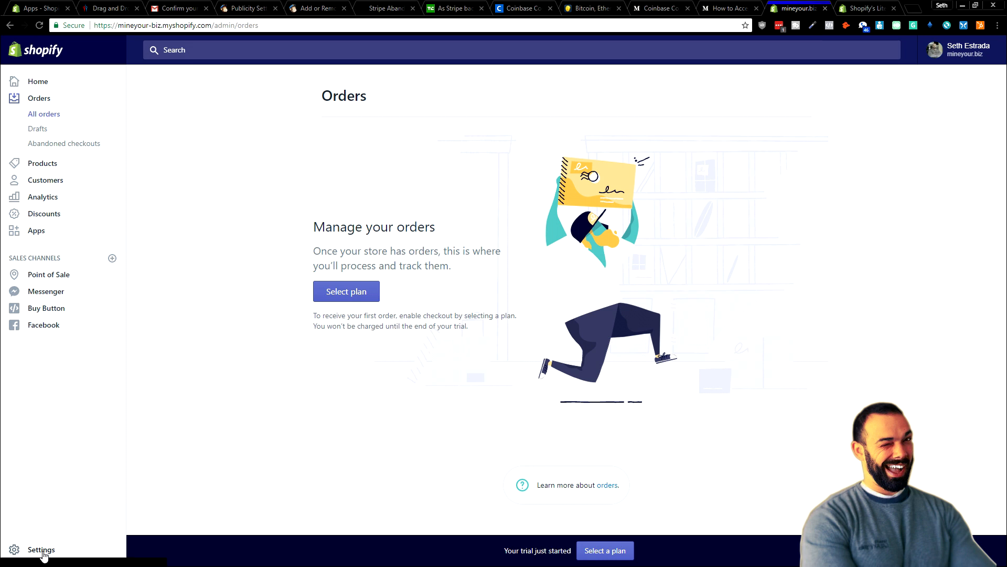
Go to the store's Settings overview from the admin sidebar.
{"action": "left_click", "coordinate": [41, 549]}
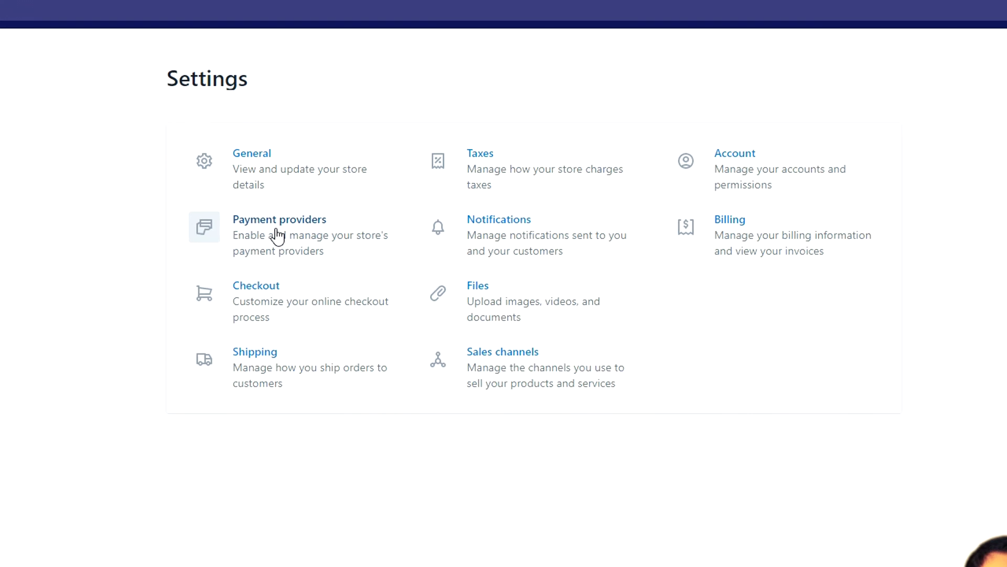
{"action": "left_click", "coordinate": [279, 220]}
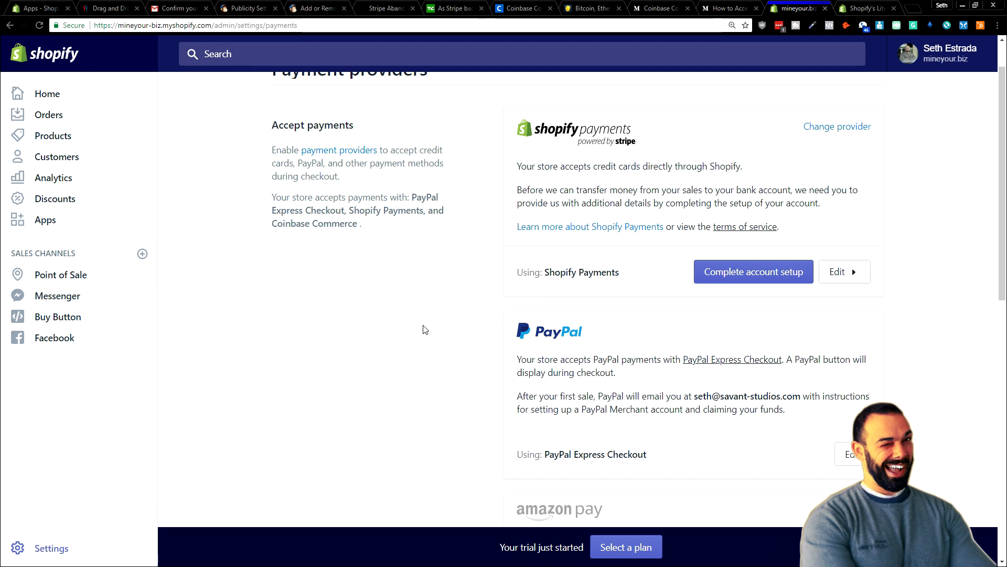
{"action": "mouse_move", "coordinate": [633, 180]}
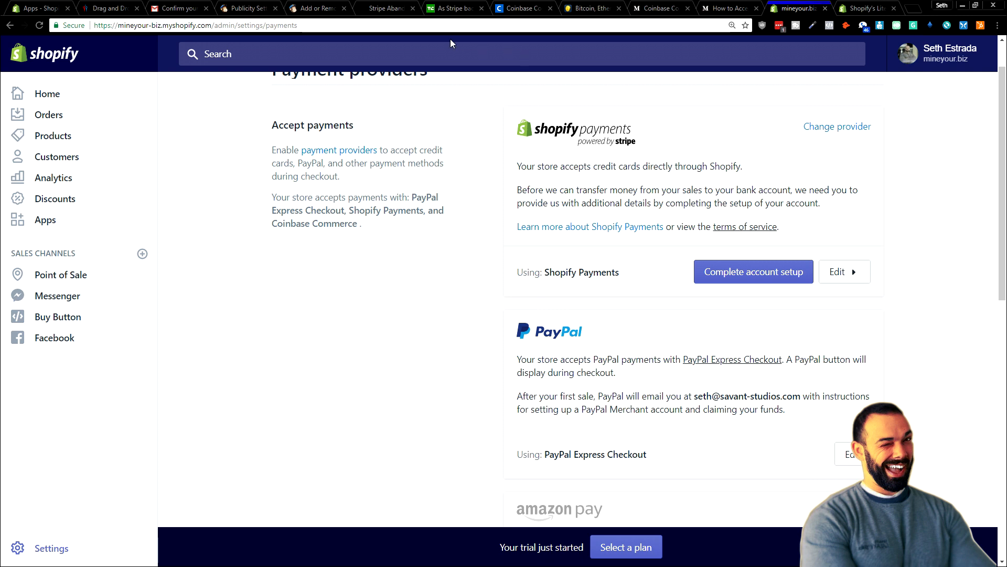
{"action": "left_click", "coordinate": [385, 7]}
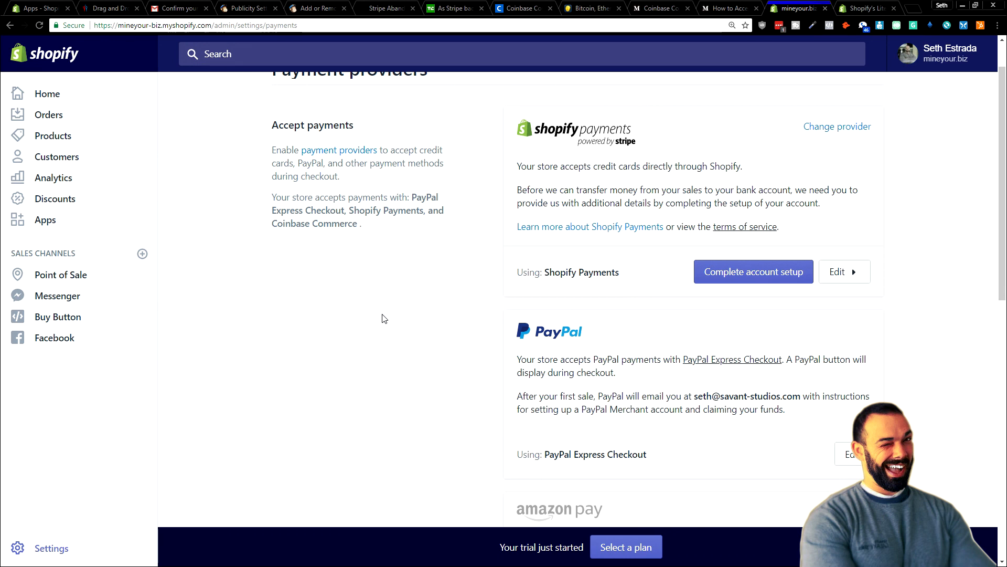
{"action": "mouse_move", "coordinate": [549, 316]}
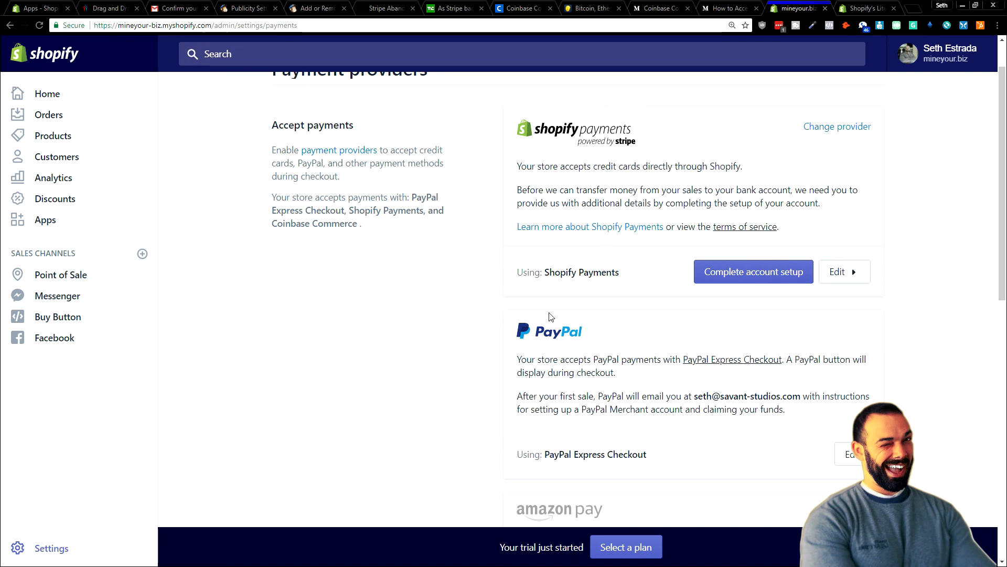
{"action": "mouse_move", "coordinate": [501, 351]}
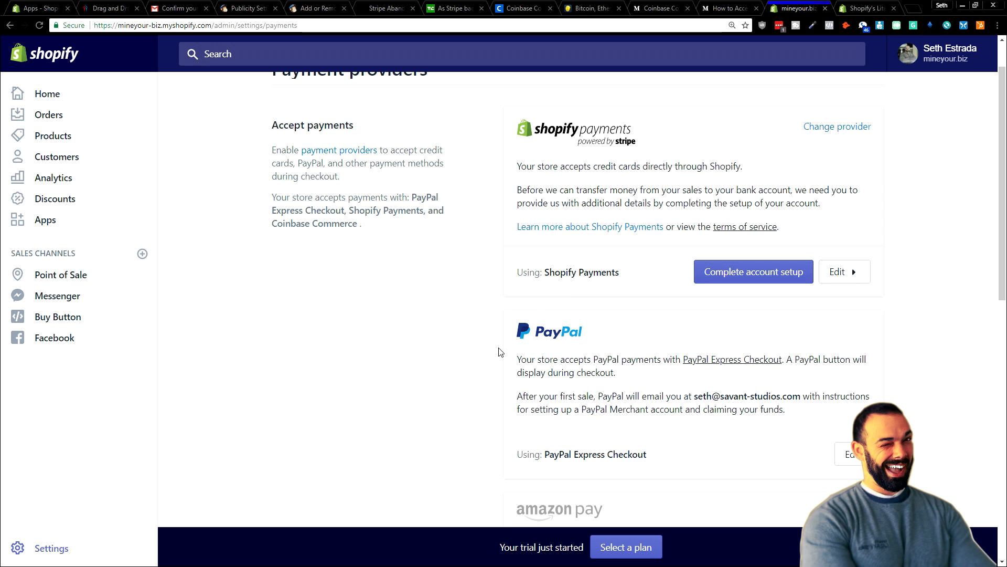
{"action": "mouse_move", "coordinate": [594, 331]}
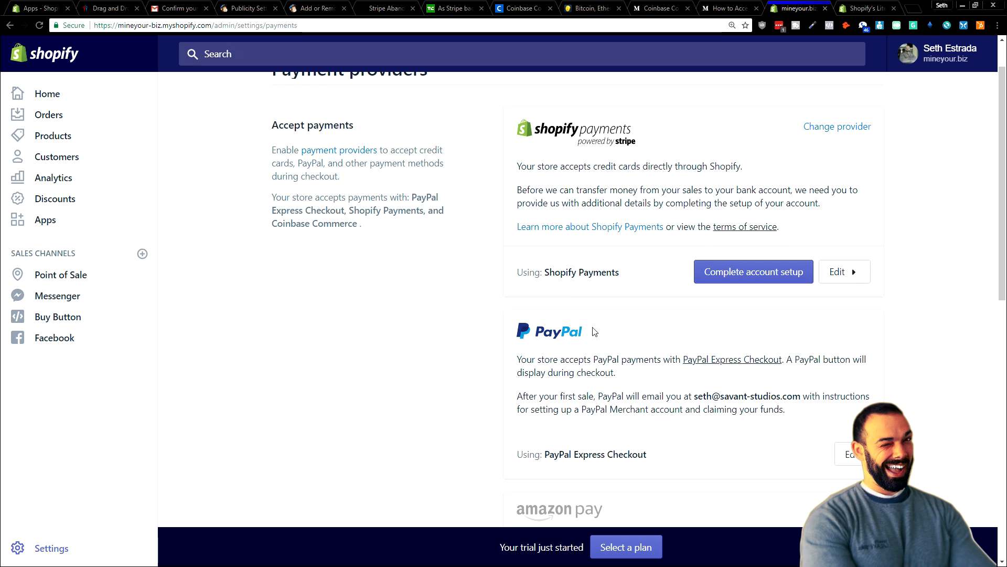
{"action": "mouse_move", "coordinate": [548, 306]}
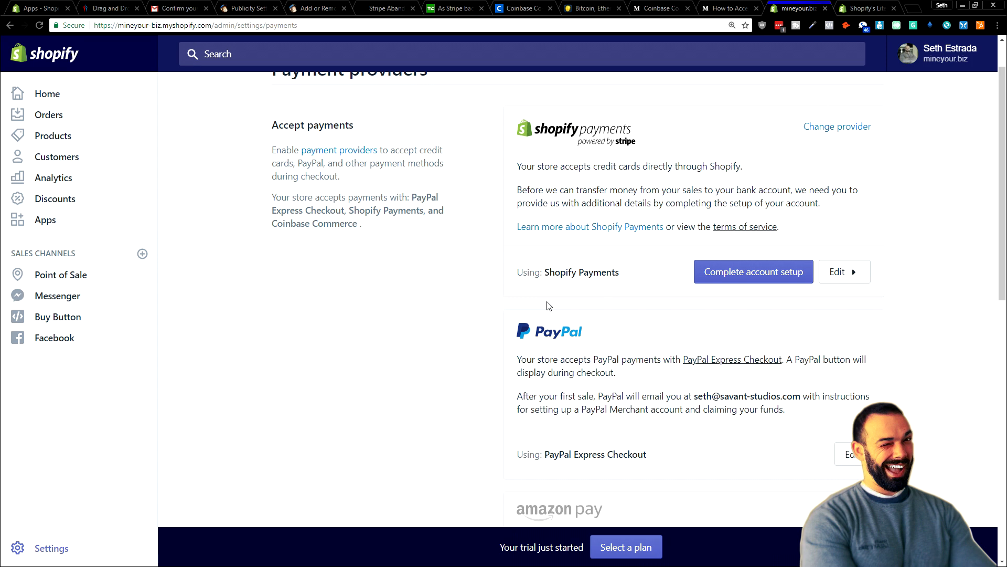
{"action": "mouse_move", "coordinate": [500, 302]}
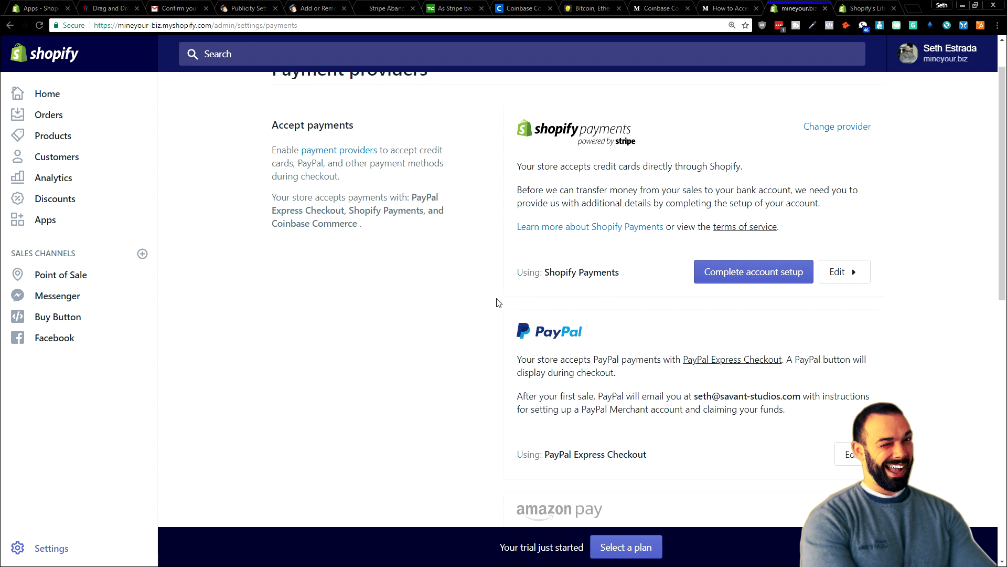
{"action": "scroll", "scroll_direction": "down", "scroll_amount": 3}
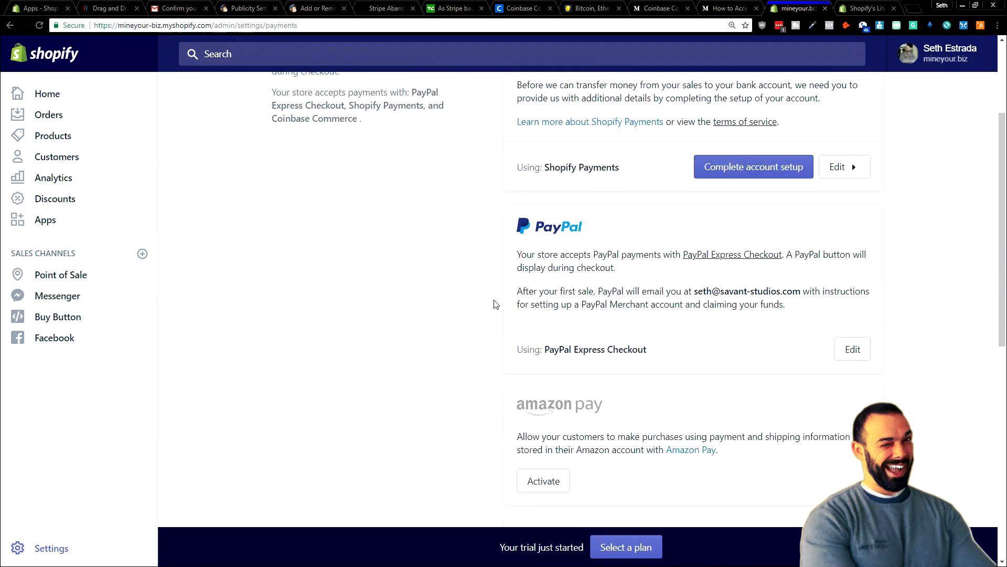
{"action": "scroll", "scroll_direction": "down", "scroll_amount": 3}
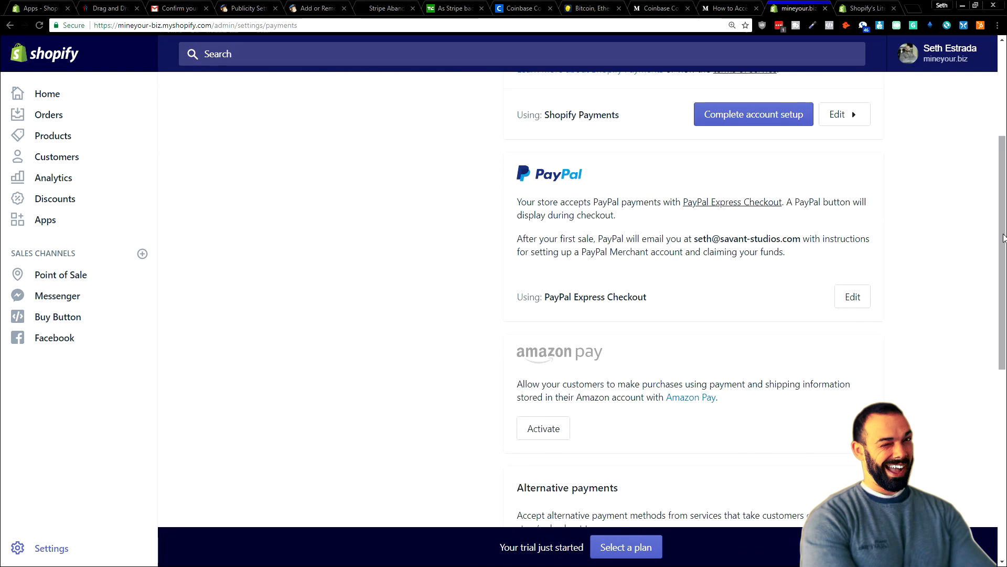
{"action": "scroll", "scroll_direction": "down", "scroll_amount": 3}
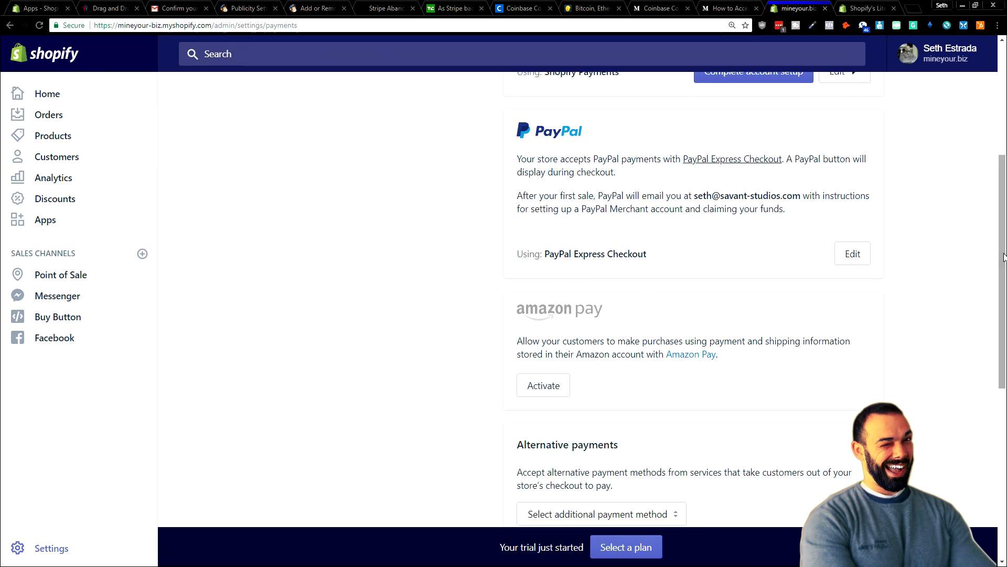
{"action": "left_click", "coordinate": [600, 514]}
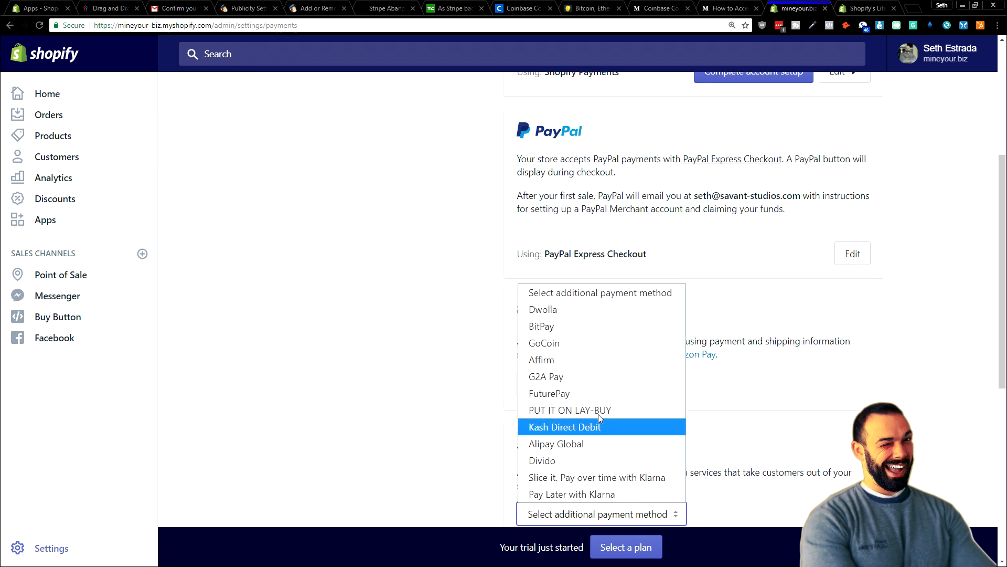
{"action": "mouse_move", "coordinate": [570, 326]}
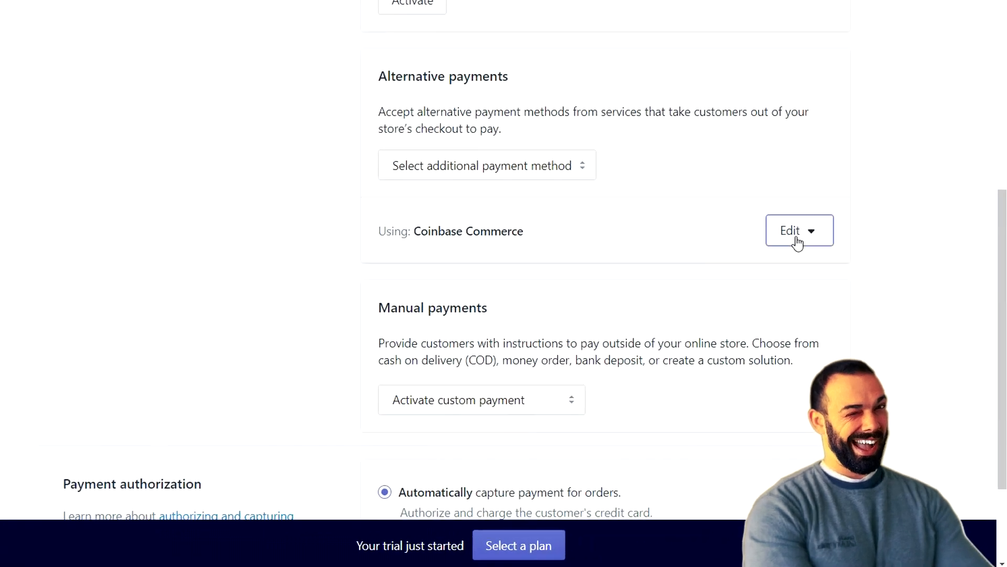
{"action": "left_click", "coordinate": [799, 230]}
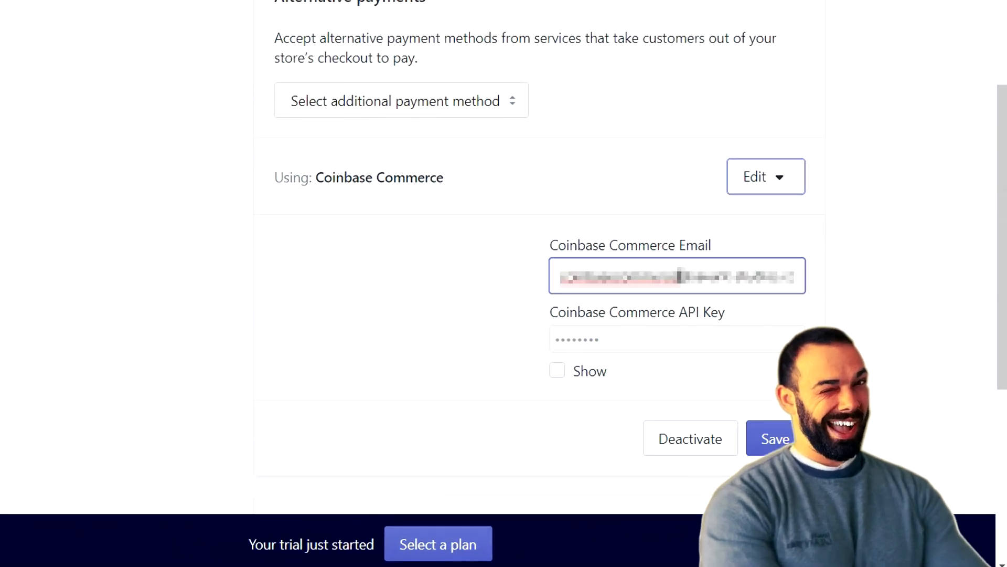
{"action": "left_click", "coordinate": [676, 276]}
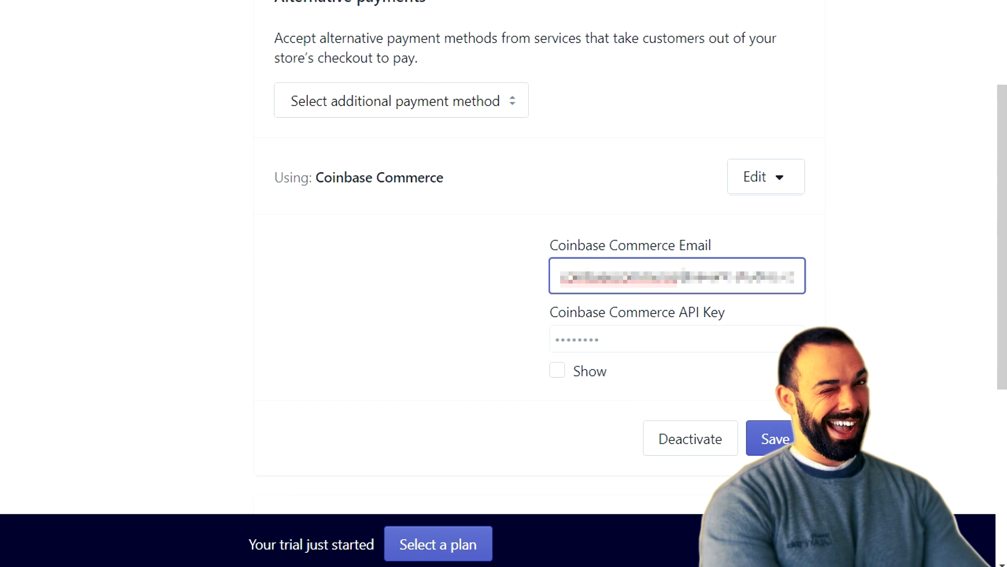
{"action": "mouse_move", "coordinate": [680, 322]}
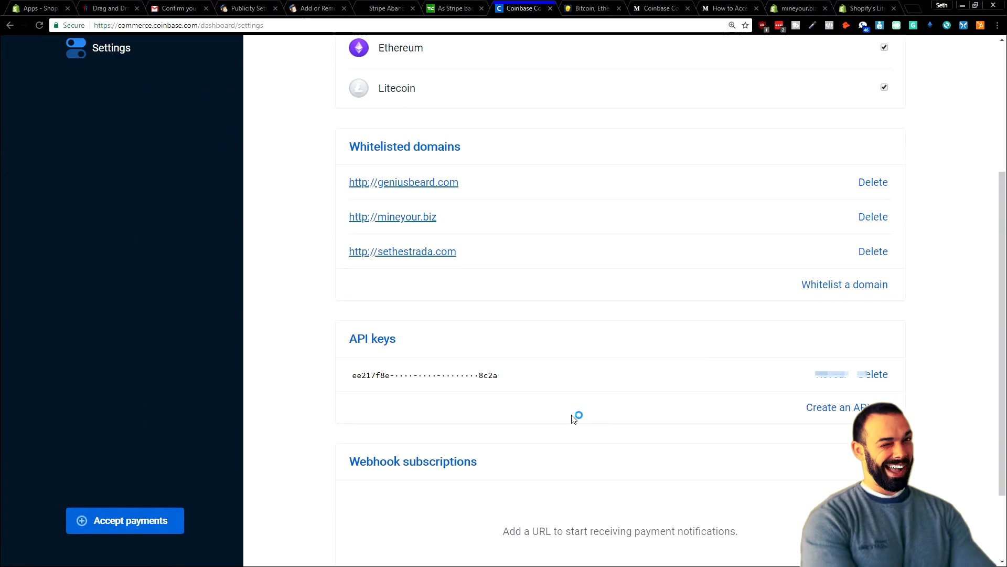
{"action": "scroll", "scroll_direction": "down", "scroll_amount": 3}
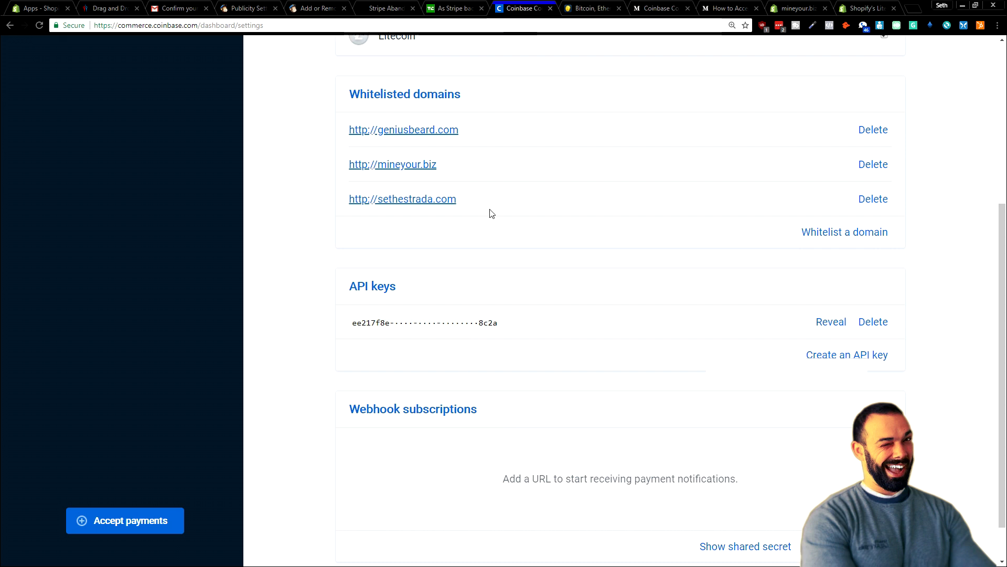
{"action": "left_click", "coordinate": [799, 7]}
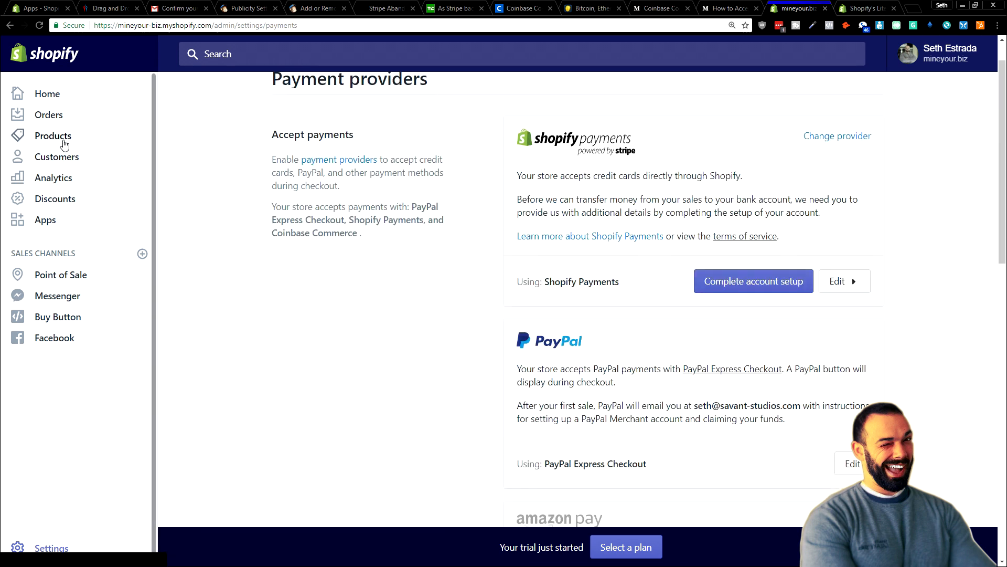
Go to Products and bring up the Cryptocurrency 101 book product.
{"action": "left_click", "coordinate": [53, 135]}
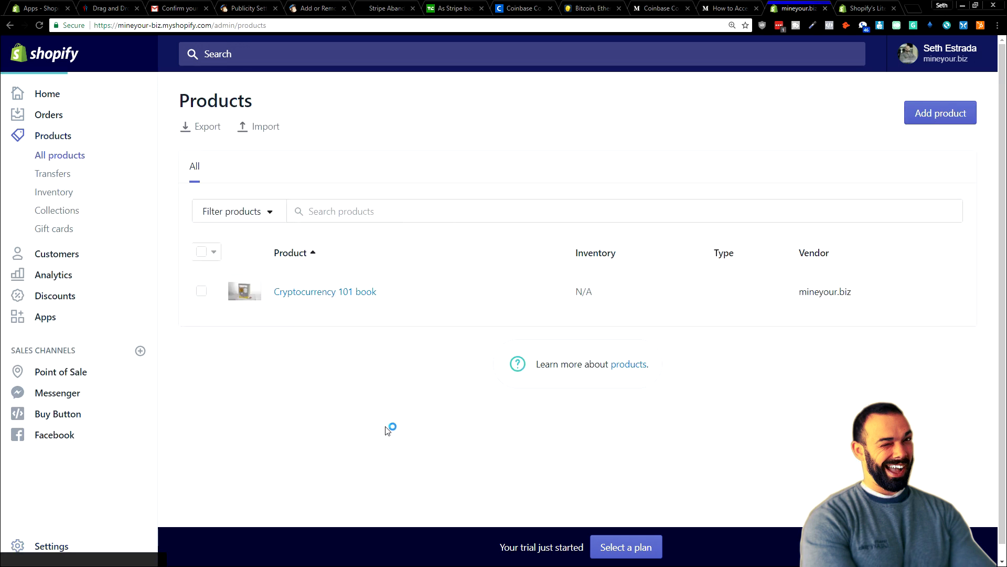
{"action": "left_click", "coordinate": [324, 290]}
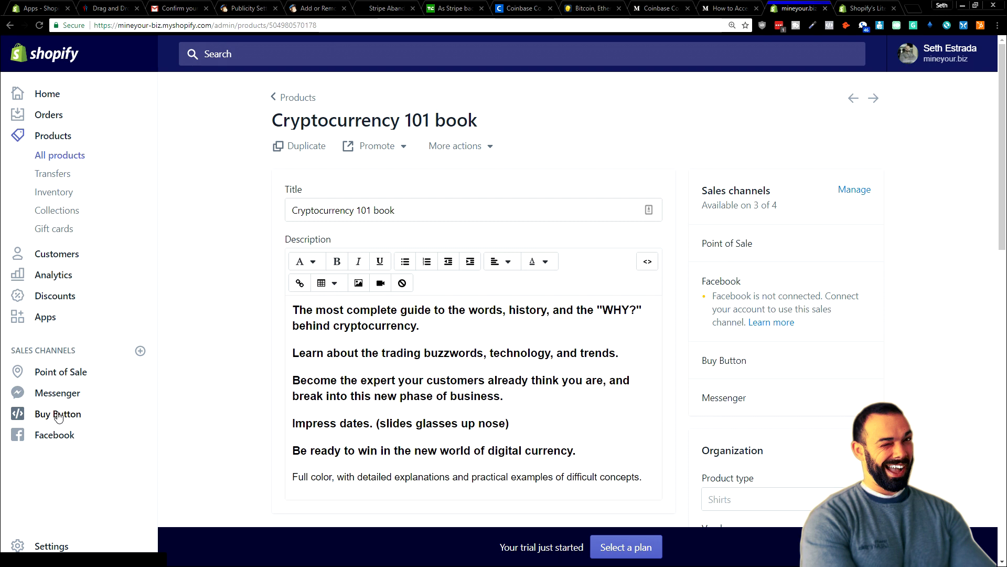
Create a Buy Button for the Cryptocurrency 101 book and generate its embed code.
{"action": "left_click", "coordinate": [58, 413]}
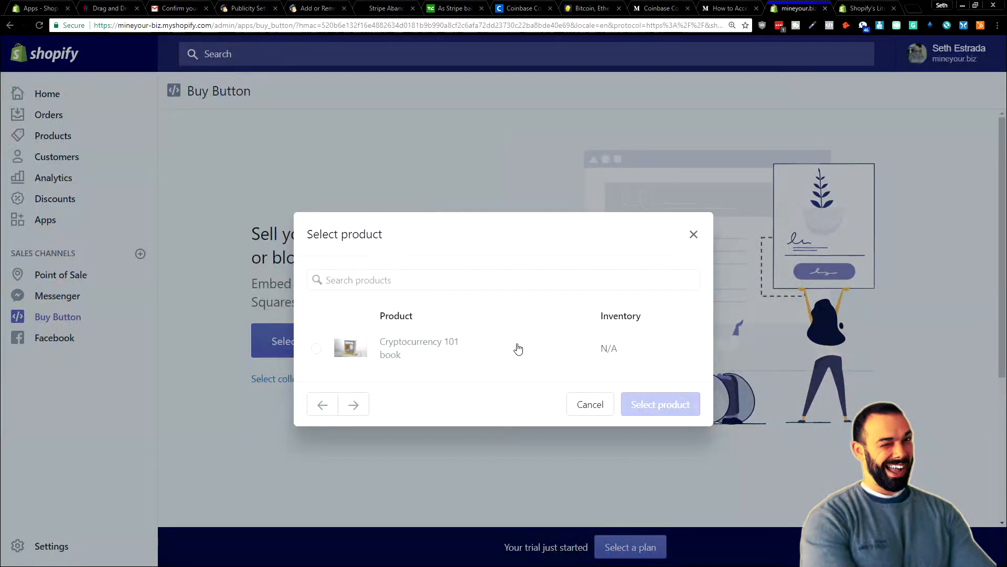
{"action": "left_click", "coordinate": [316, 352]}
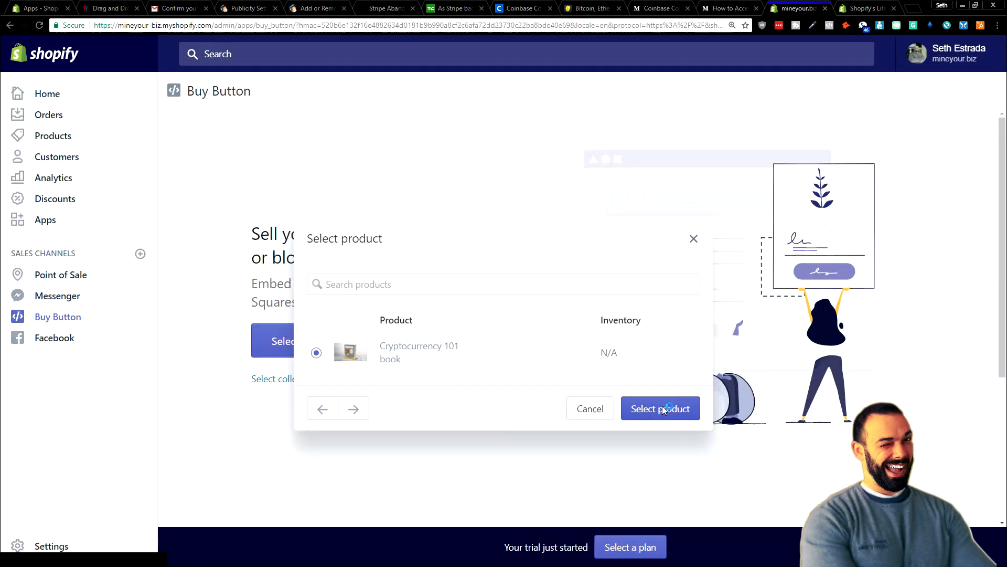
{"action": "left_click", "coordinate": [660, 409]}
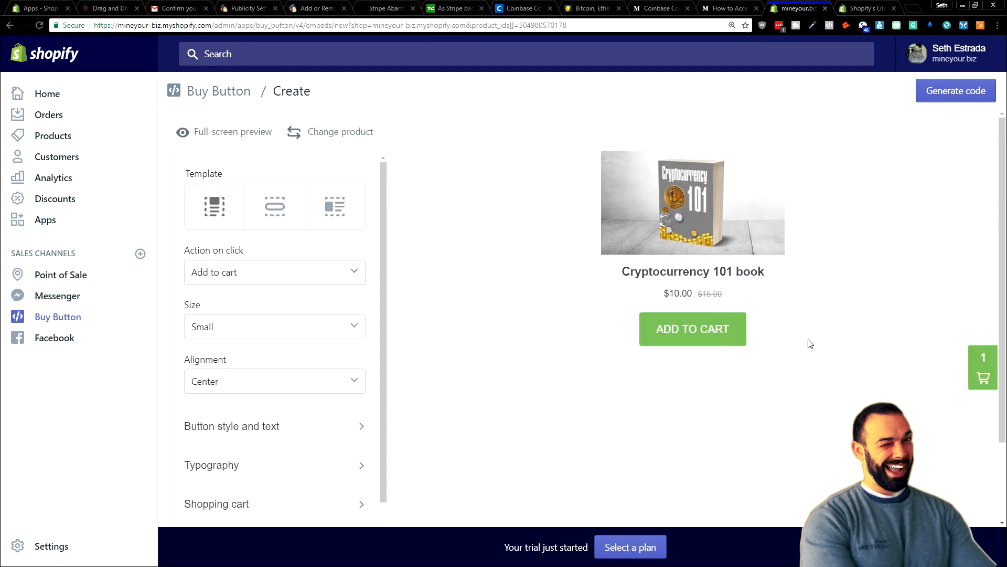
{"action": "left_click", "coordinate": [955, 90]}
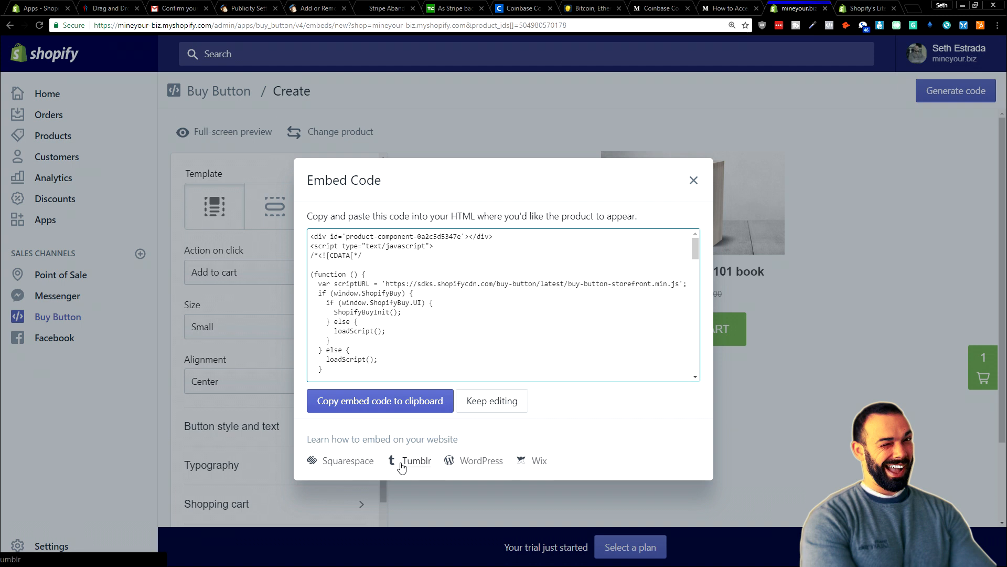
{"action": "mouse_move", "coordinate": [538, 459]}
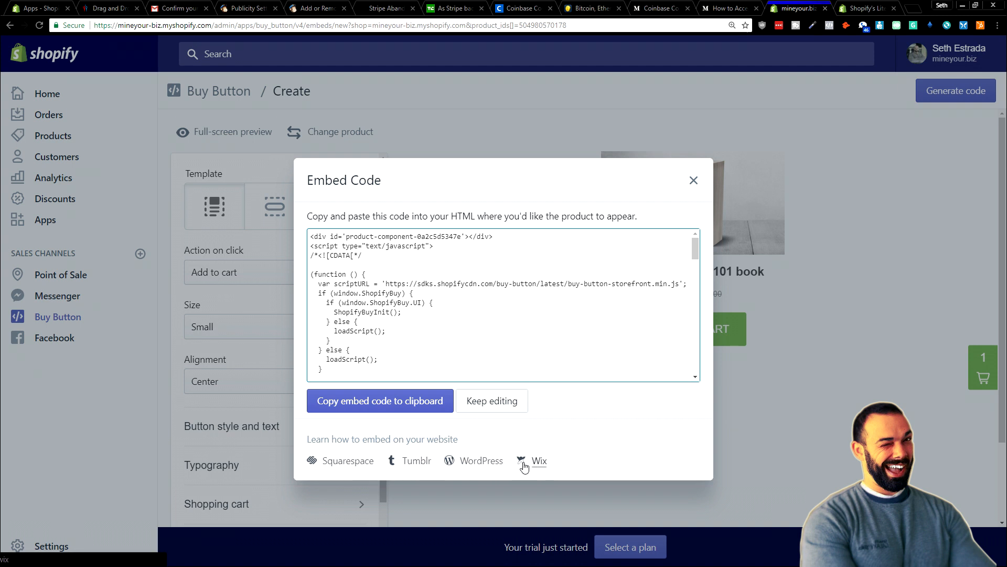
{"action": "mouse_move", "coordinate": [349, 461]}
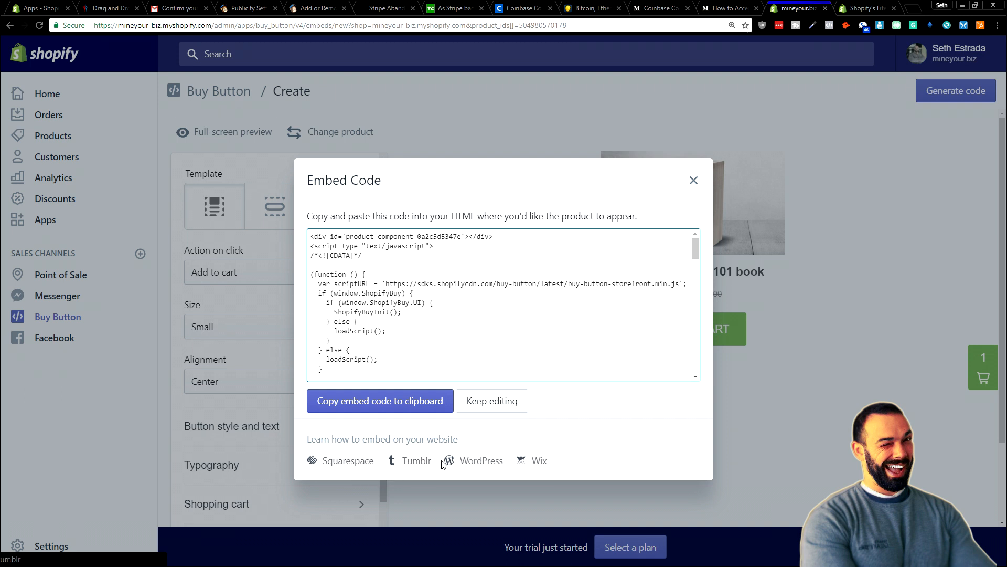
{"action": "mouse_move", "coordinate": [419, 461]}
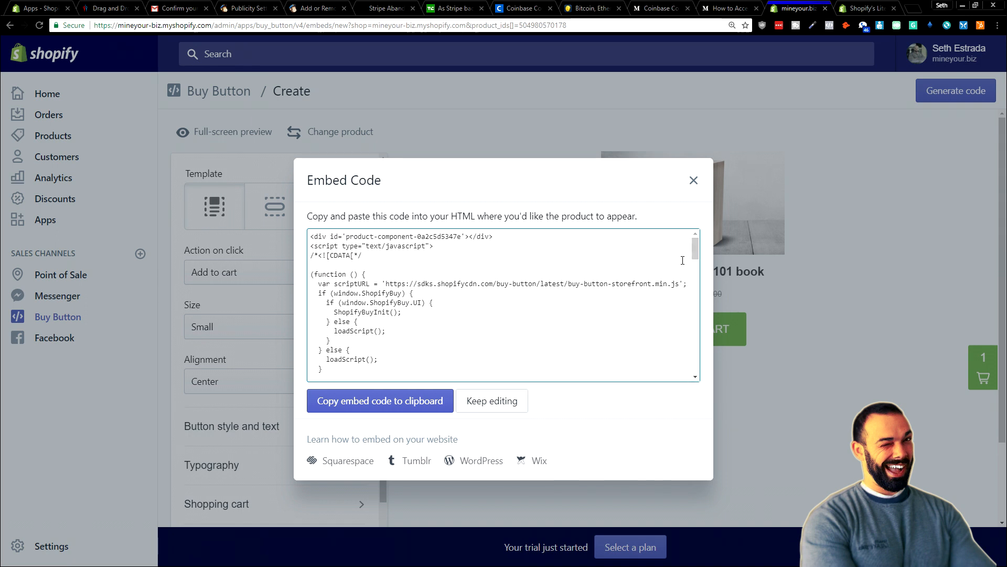
{"action": "scroll", "scroll_direction": "down", "scroll_amount": 3}
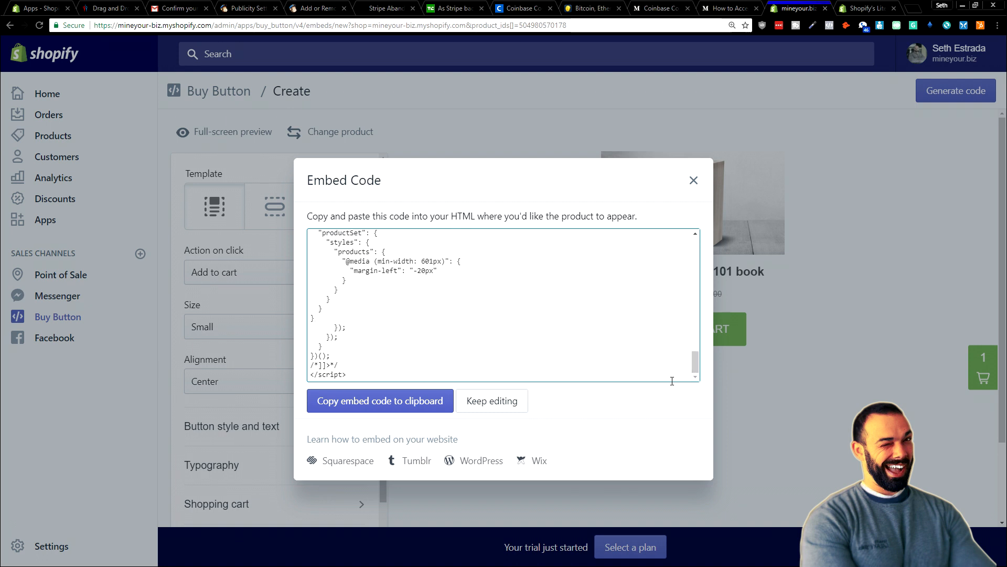